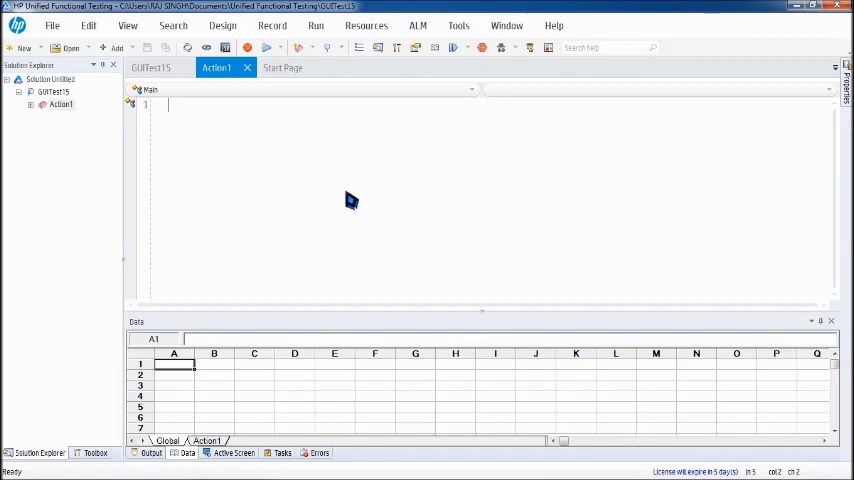
mouse_move(324, 184)
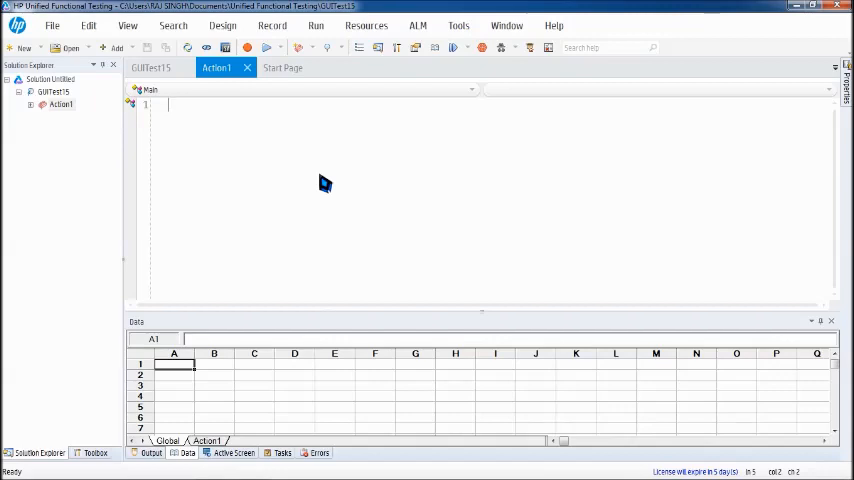
mouse_move(202, 138)
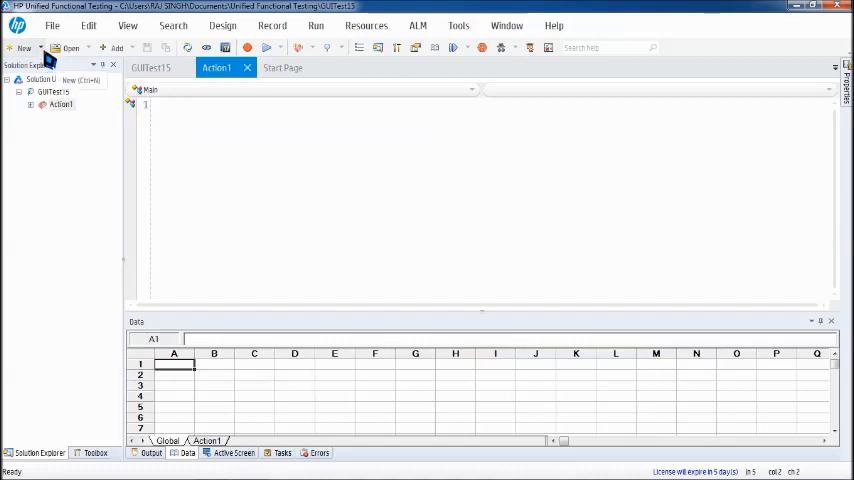
Show the New dropdown listing test, solution and function library choices
left_click(22, 48)
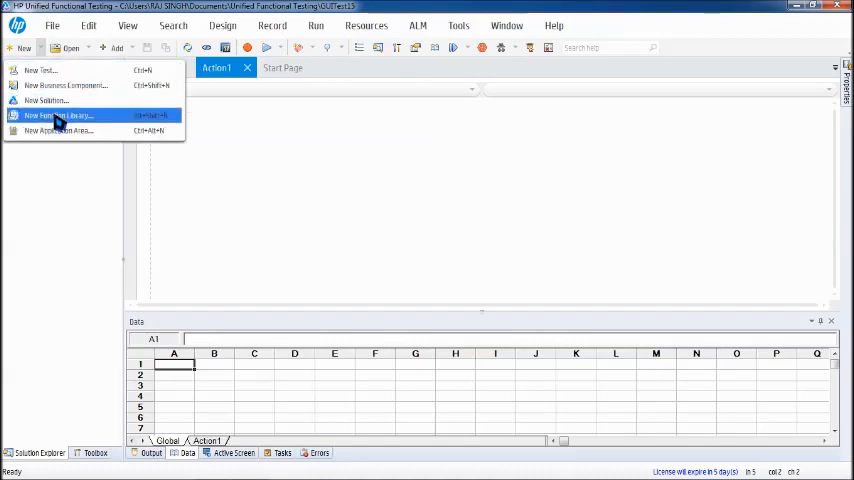
mouse_move(70, 122)
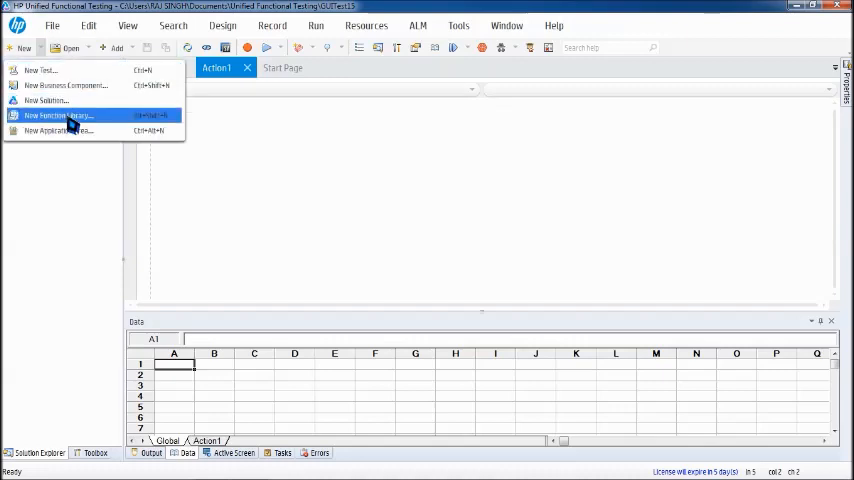
mouse_move(54, 120)
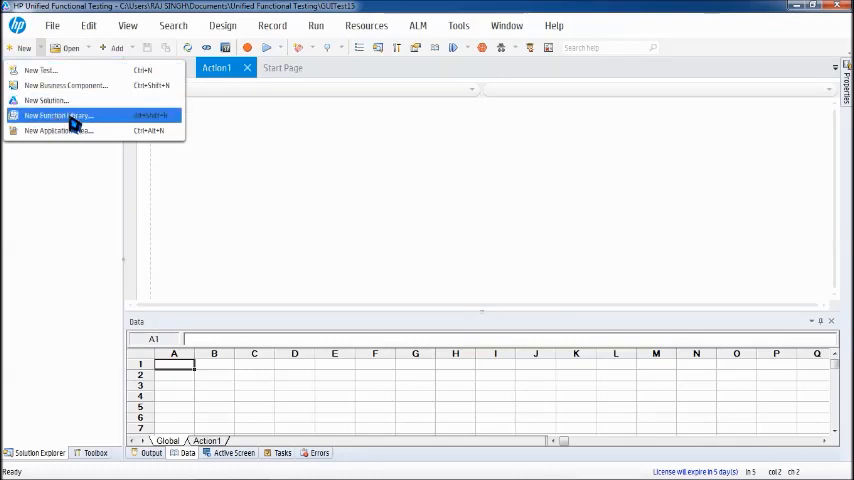
Begin a new function library so its save dialog appears
left_click(70, 116)
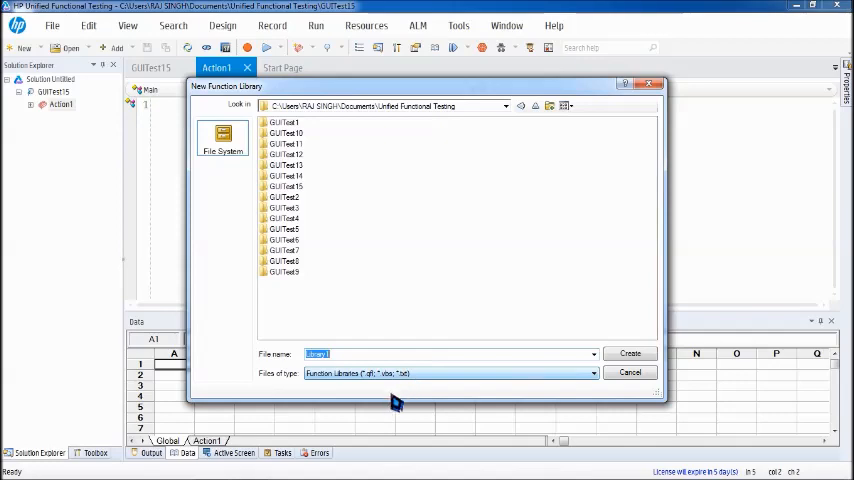
mouse_move(376, 388)
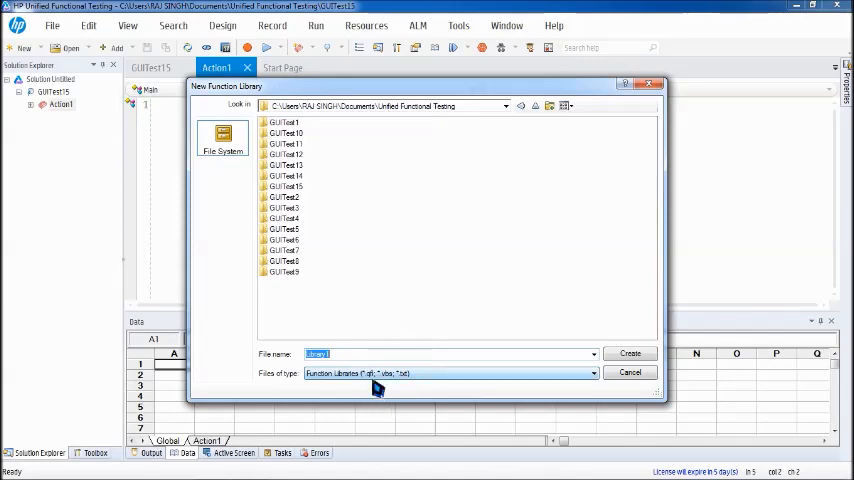
mouse_move(360, 374)
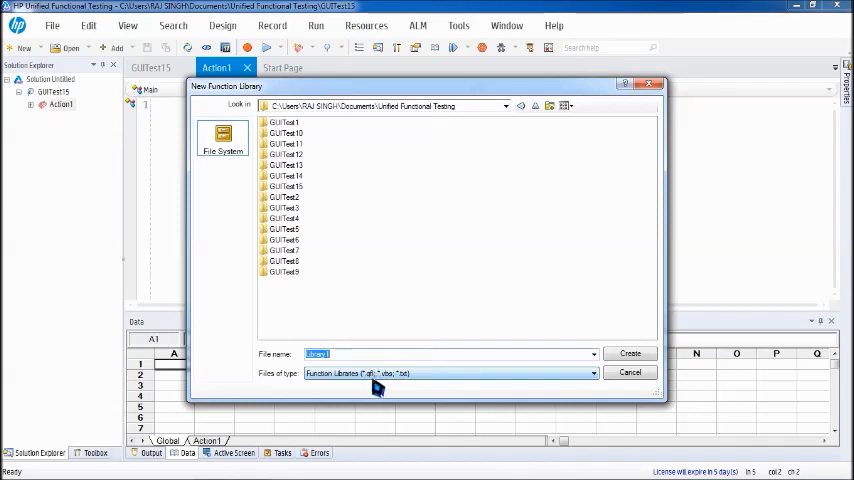
mouse_move(376, 392)
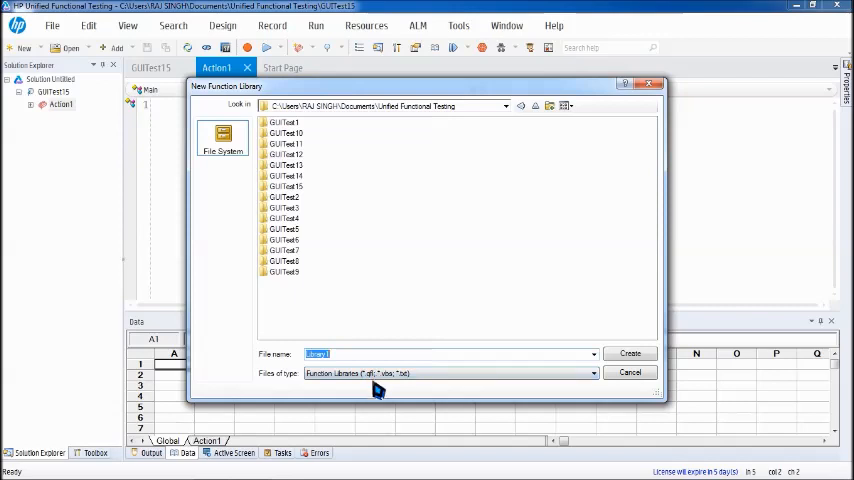
mouse_move(388, 376)
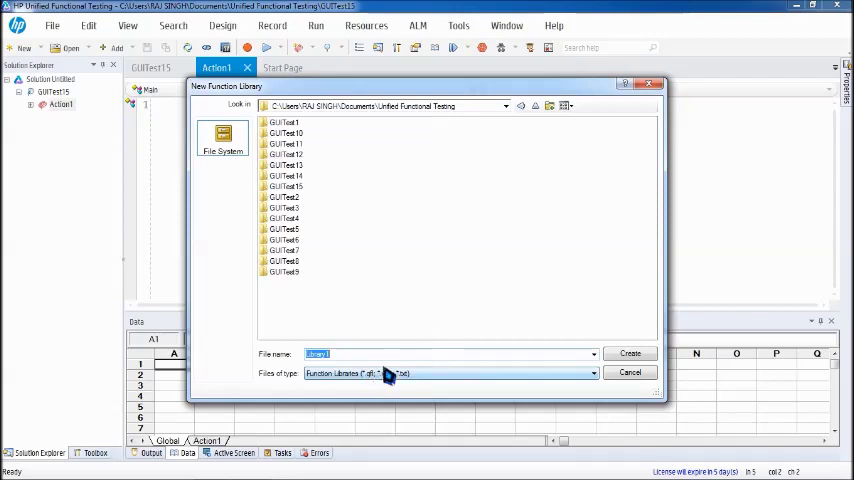
mouse_move(392, 392)
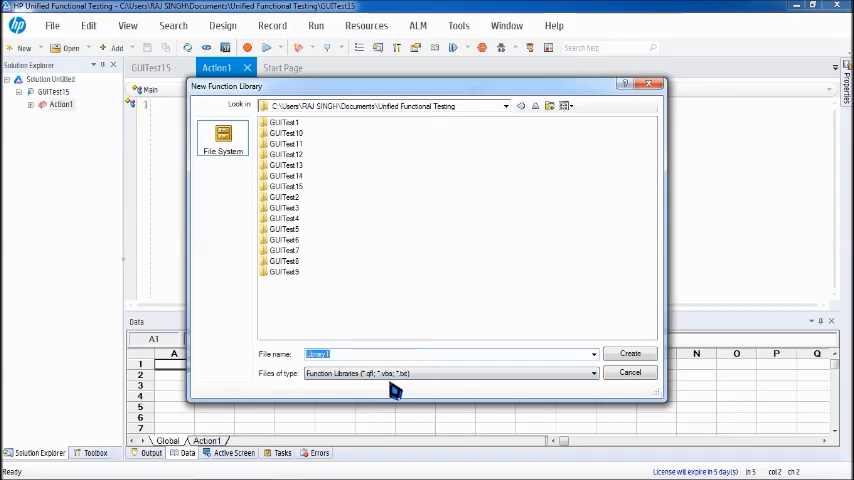
mouse_move(420, 376)
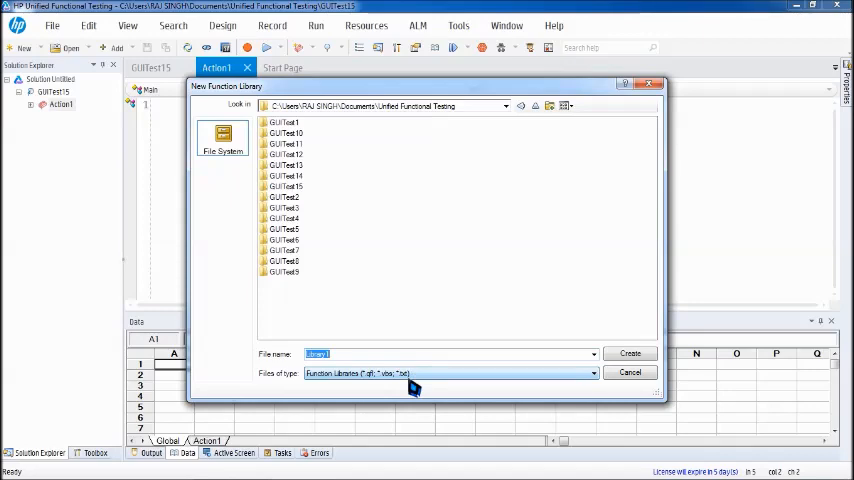
mouse_move(376, 380)
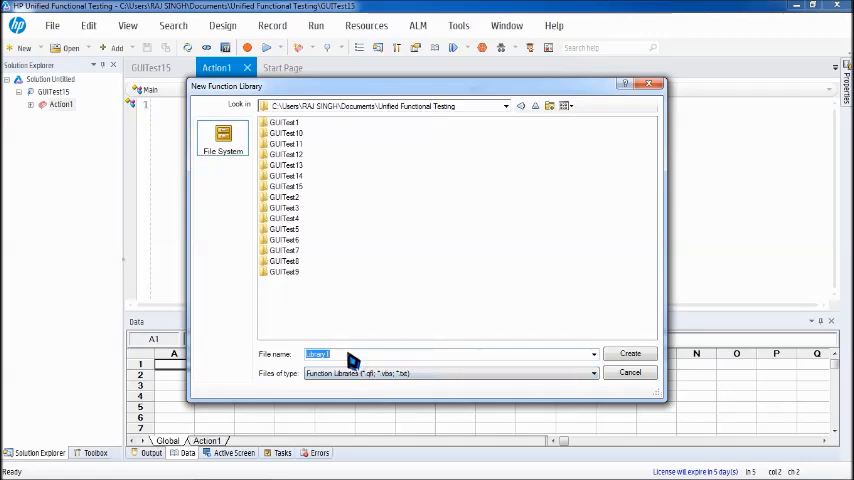
Save the new function library as My_Library in the MY UFT folder on the Desktop
left_click(540, 104)
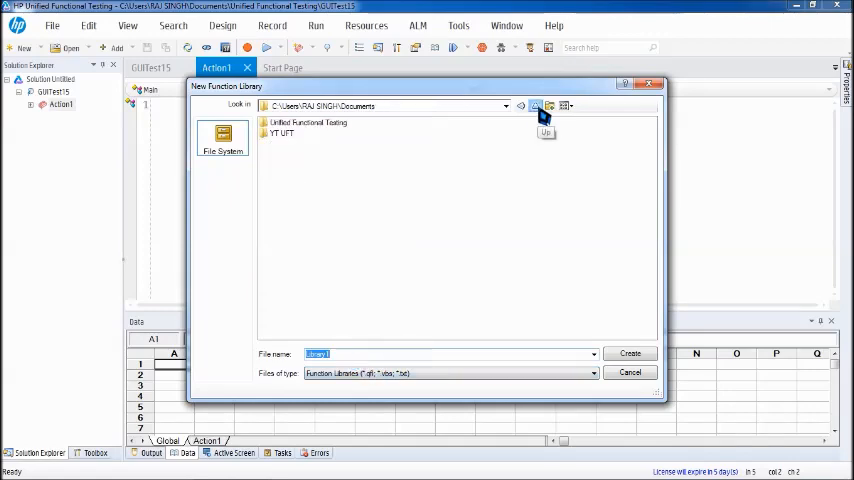
left_click(534, 104)
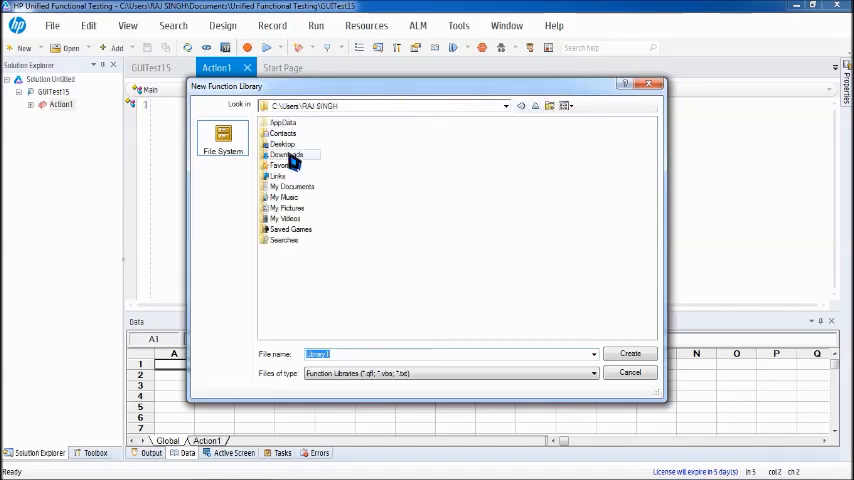
double_click(284, 144)
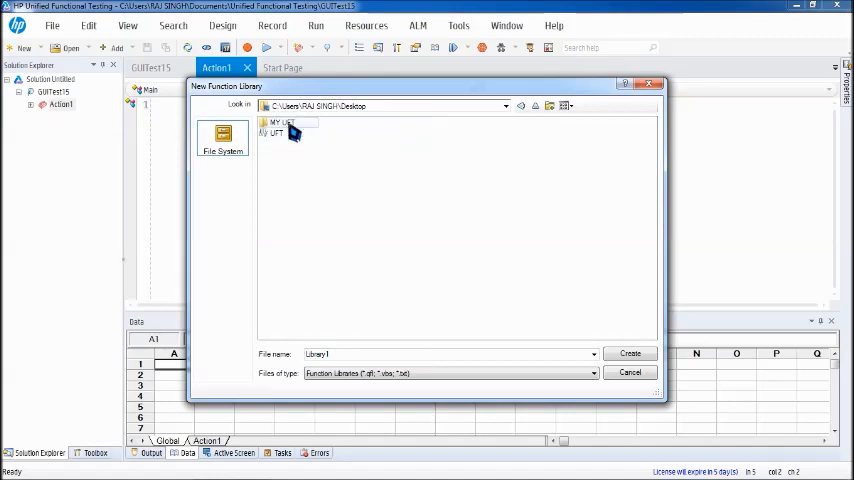
mouse_move(290, 132)
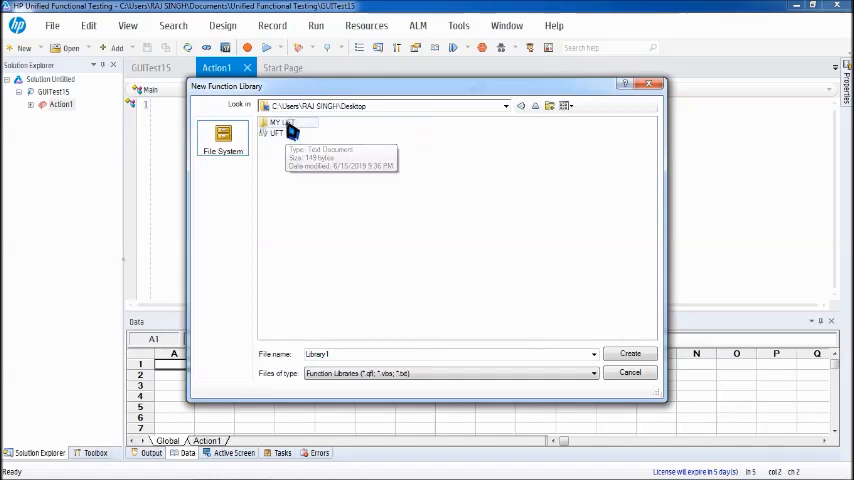
double_click(278, 122)
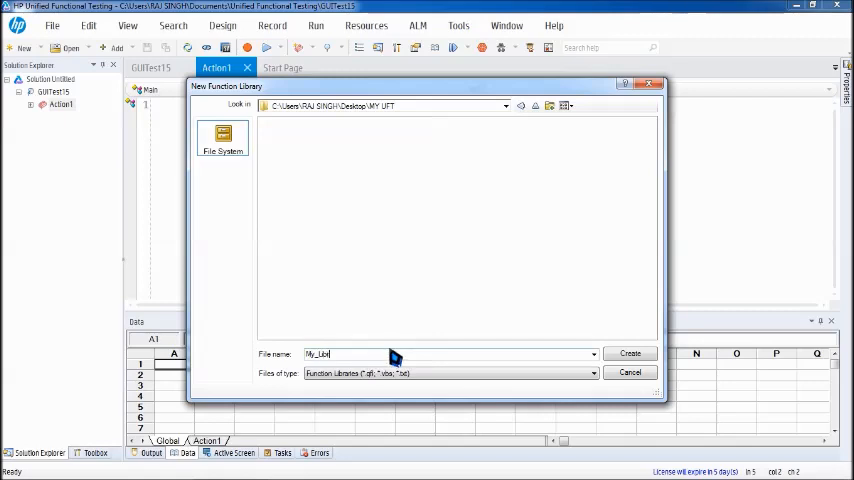
left_click(630, 352)
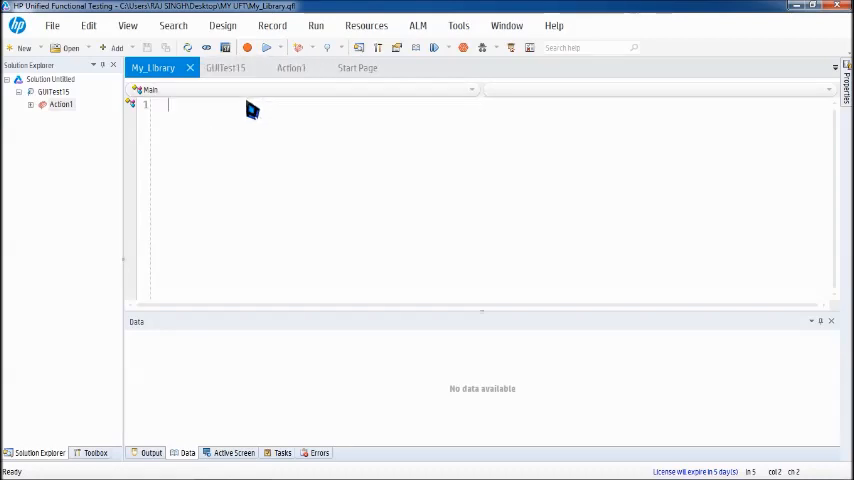
Write an empty Function launch() ... End Function skeleton in My_Library
type("function launch")
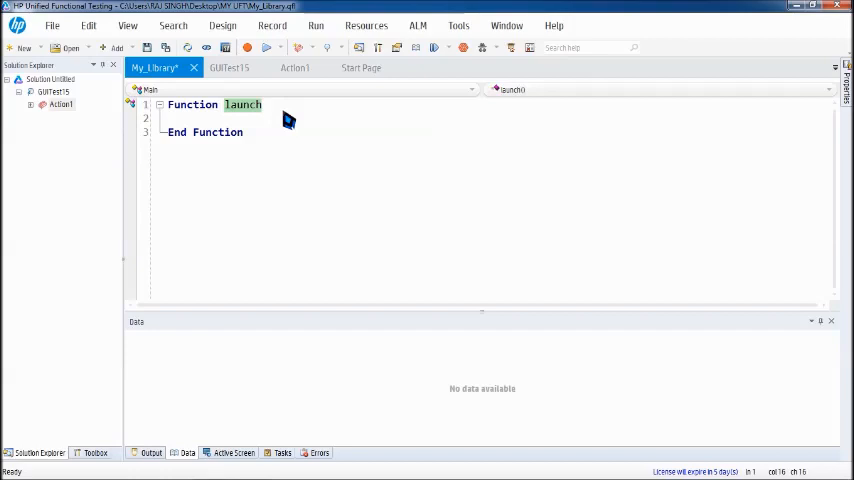
type("()")
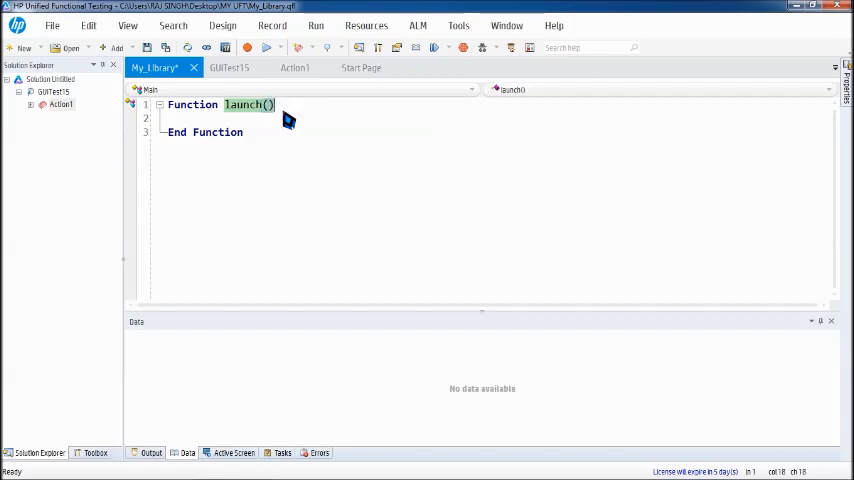
mouse_move(288, 130)
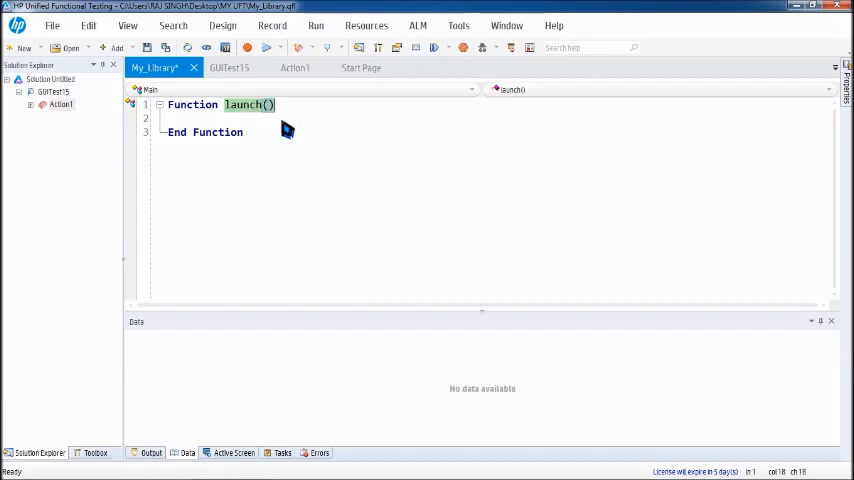
mouse_move(528, 104)
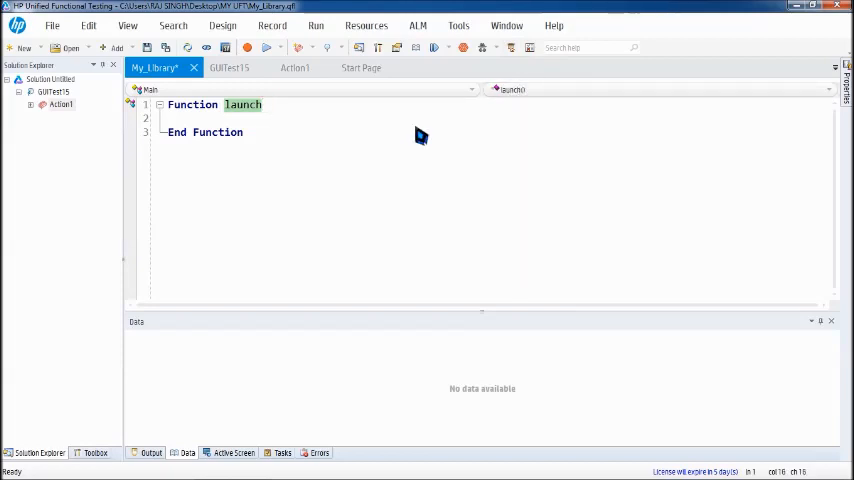
type("(")
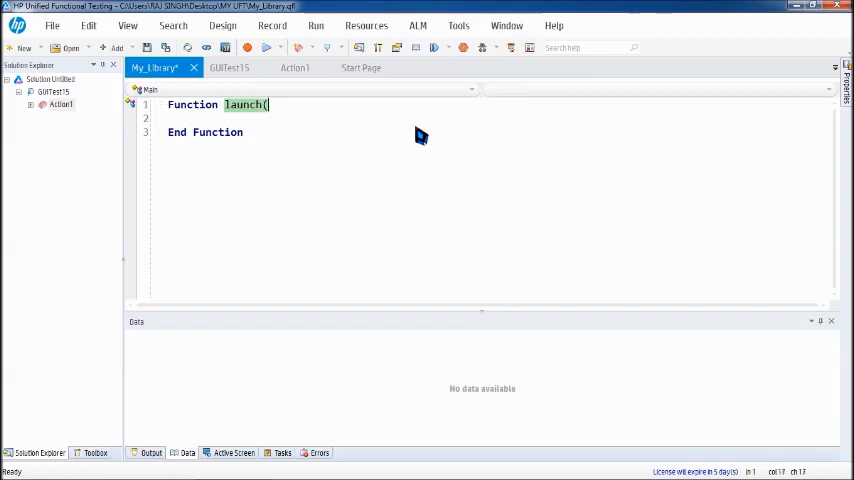
type(")")
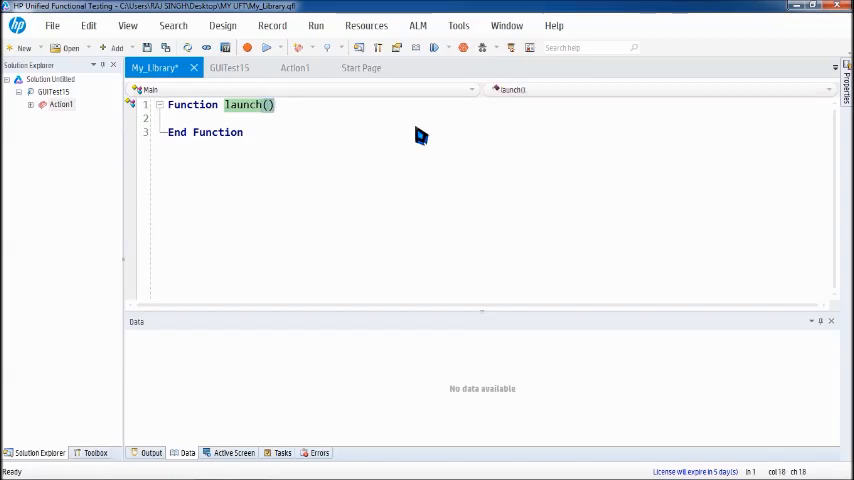
mouse_move(272, 118)
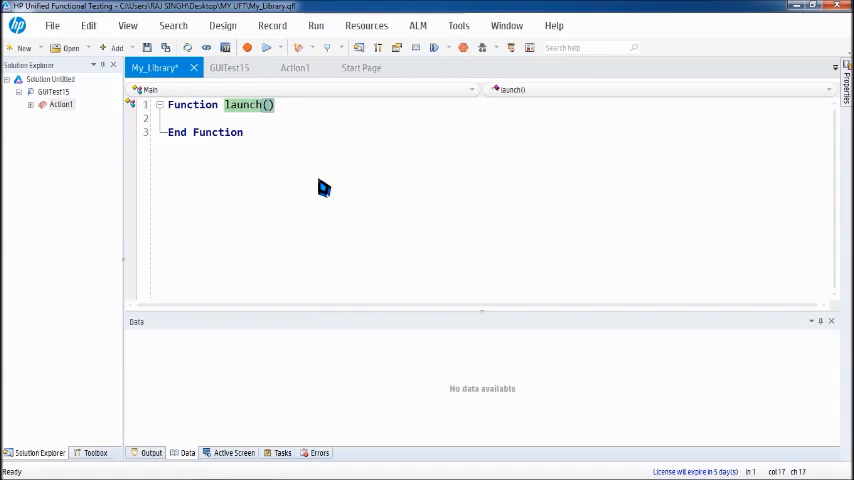
mouse_move(332, 118)
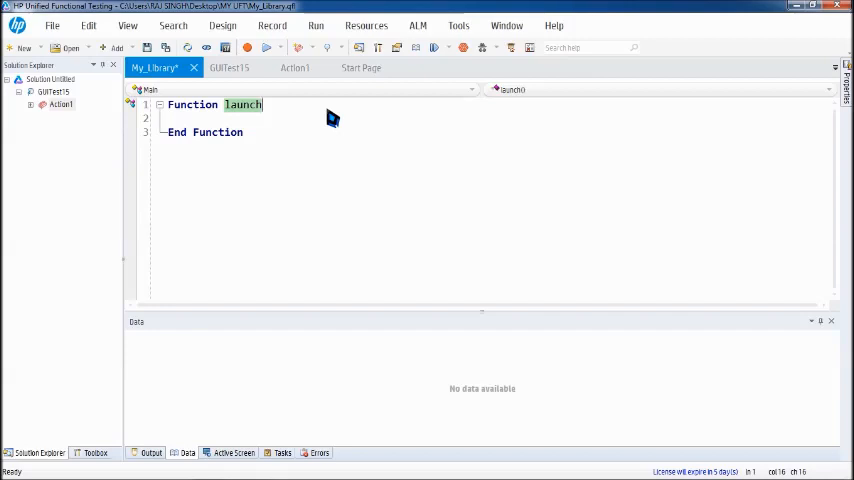
type("(")
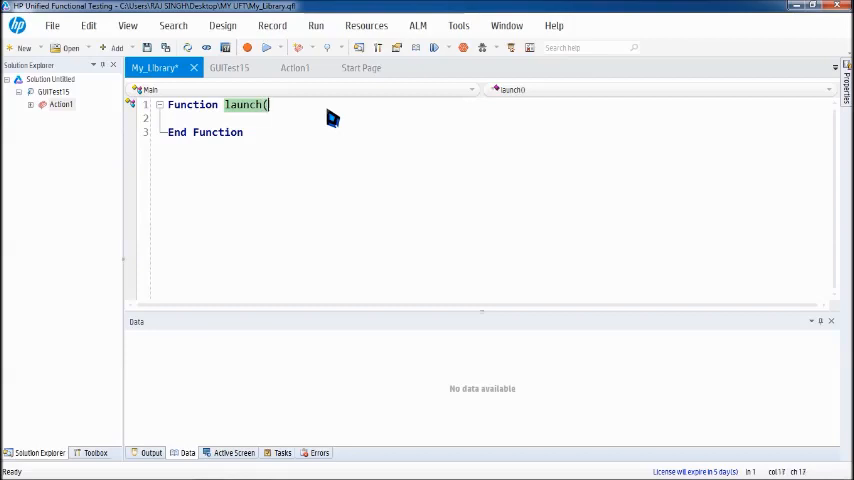
type(")")
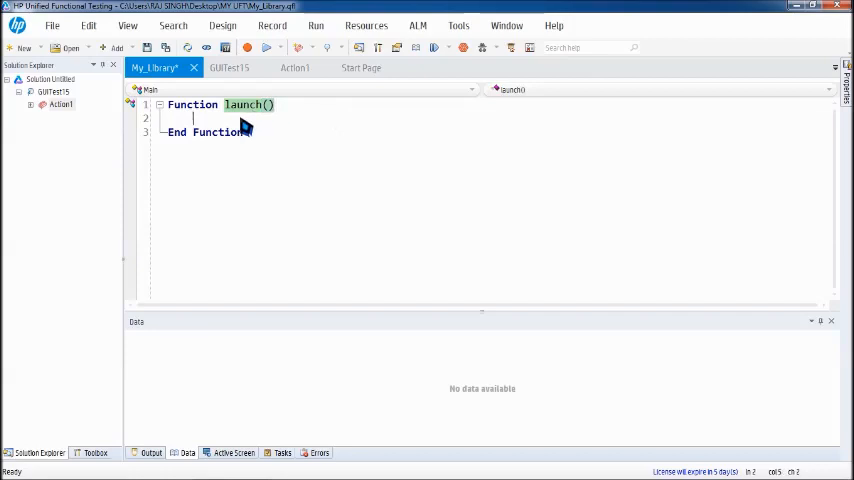
Have launch() InvokeApplication the FlightsGUI.exe path and start a second empty Function block
type("i")
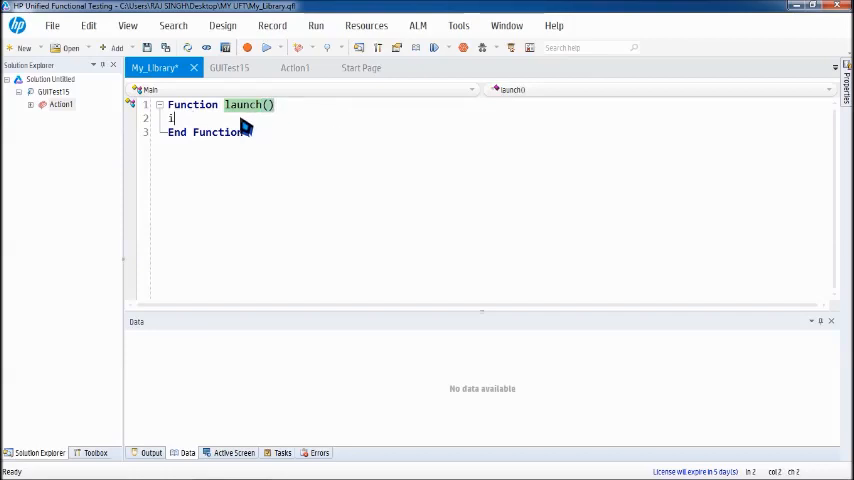
type("nvokeap")
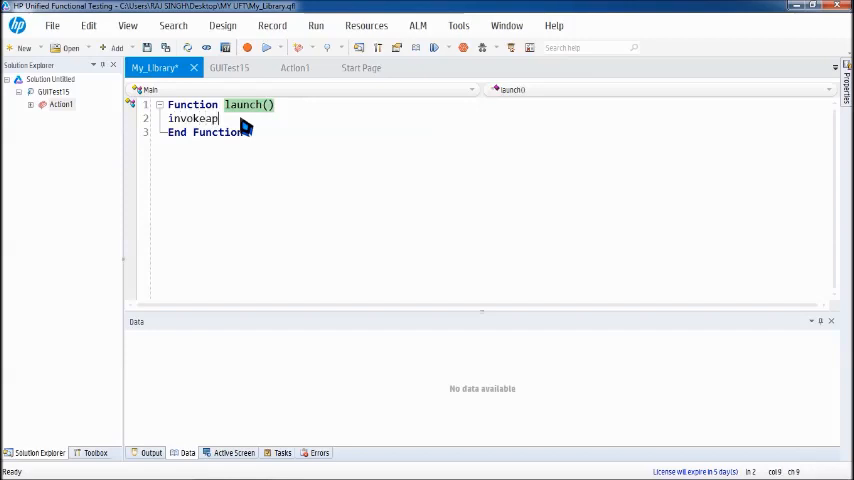
type("plicat")
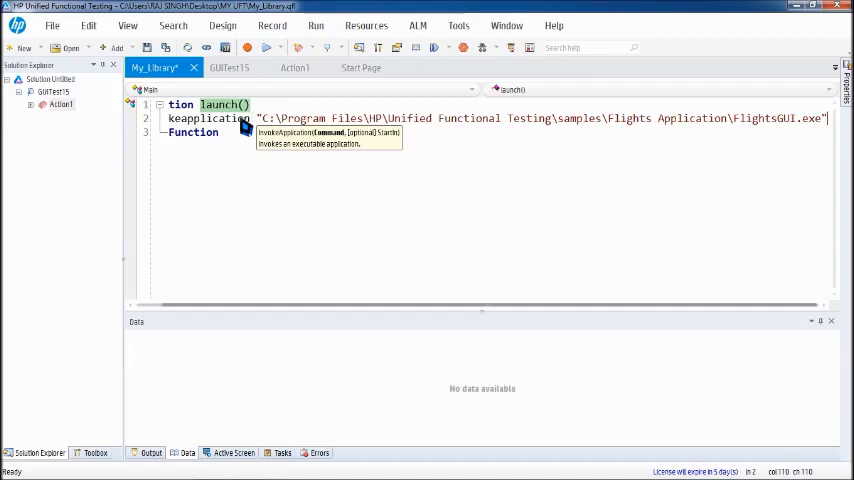
mouse_move(274, 290)
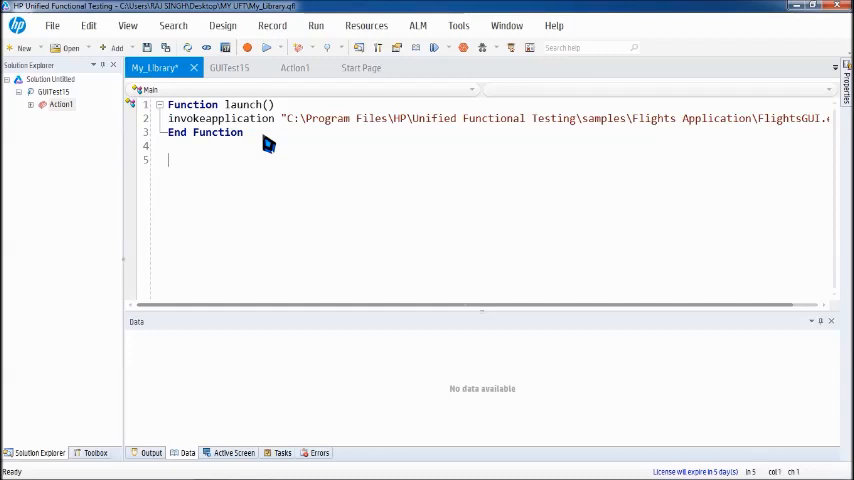
type("function")
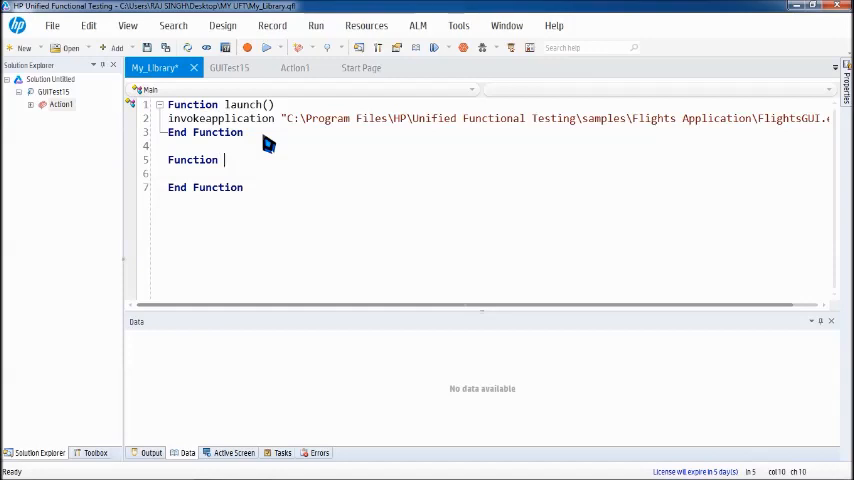
mouse_move(294, 68)
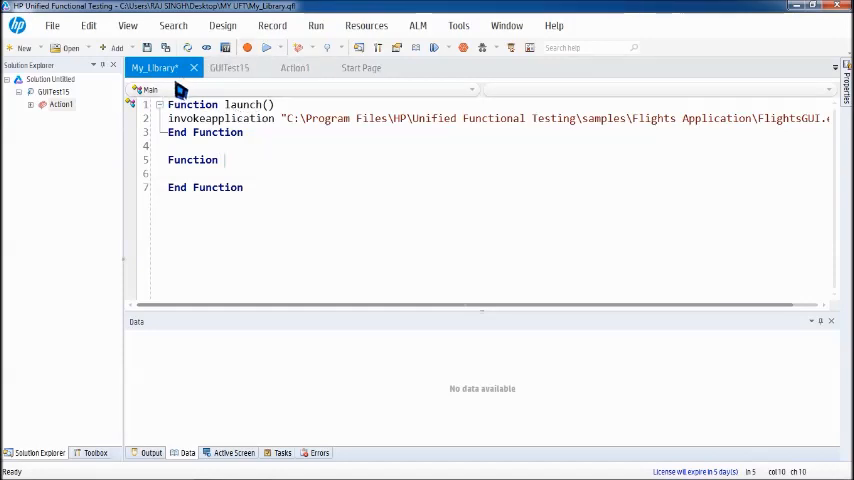
mouse_move(240, 184)
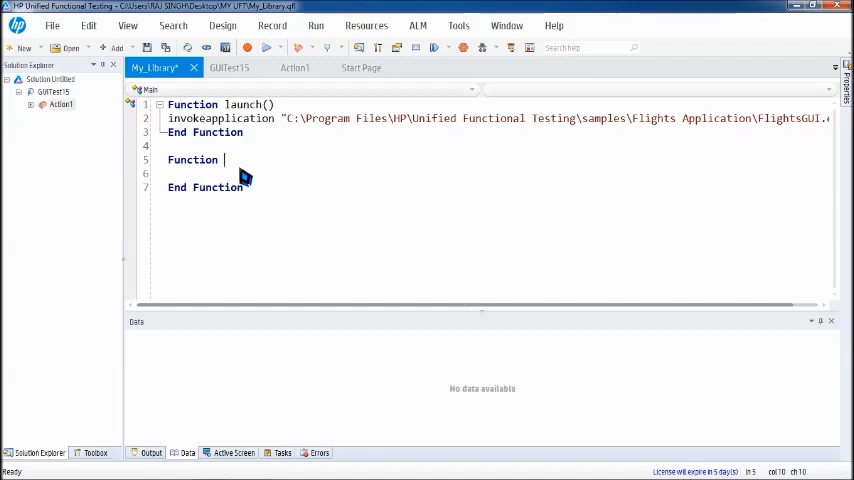
mouse_move(250, 140)
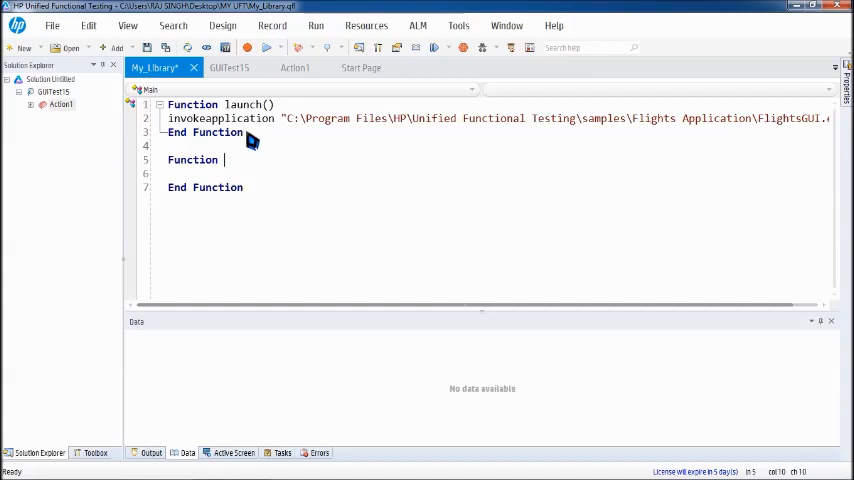
Start recording Action1 and launch the Flights sample application from the Start menu
left_click(296, 68)
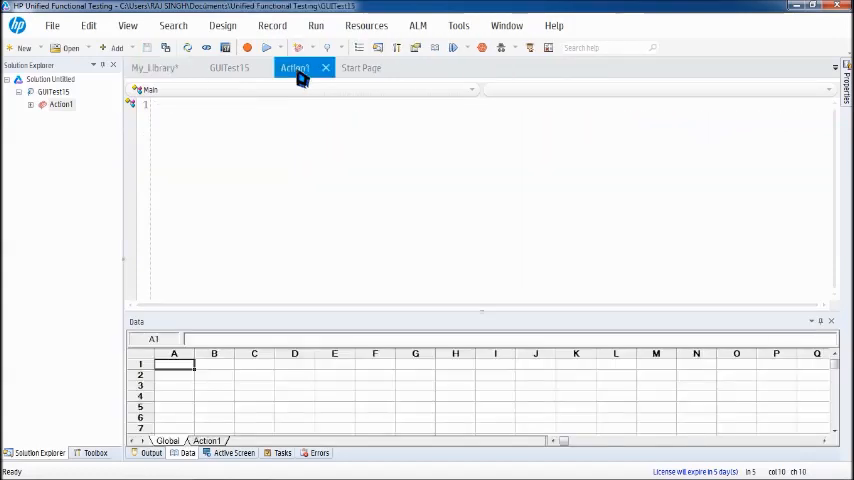
mouse_move(300, 116)
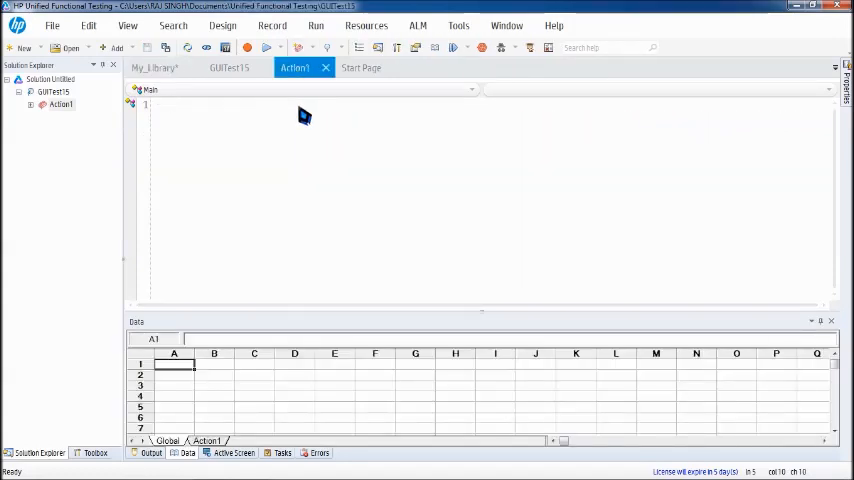
left_click(152, 68)
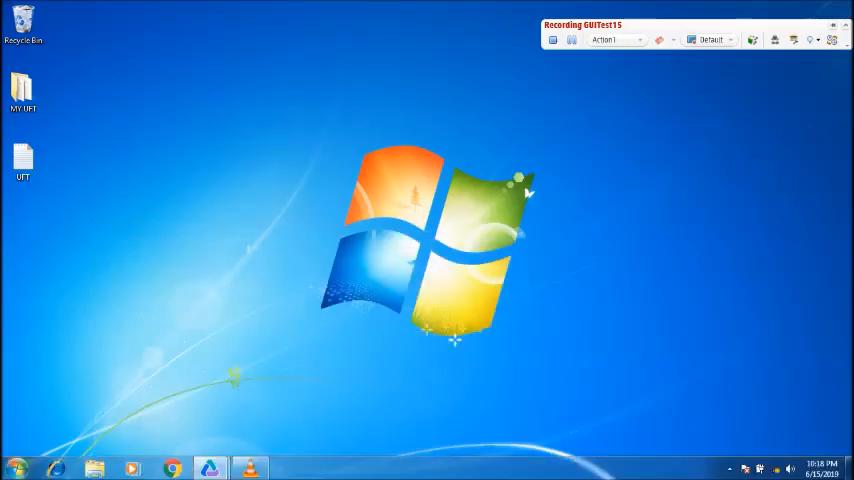
left_click(10, 472)
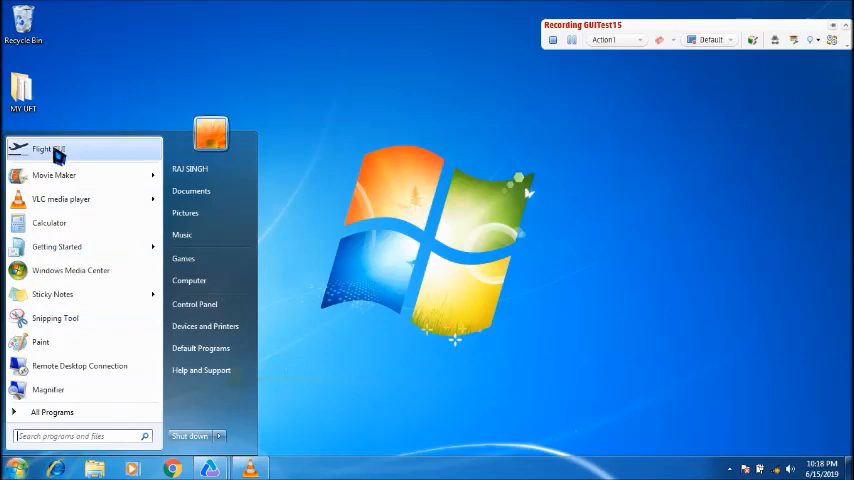
left_click(44, 148)
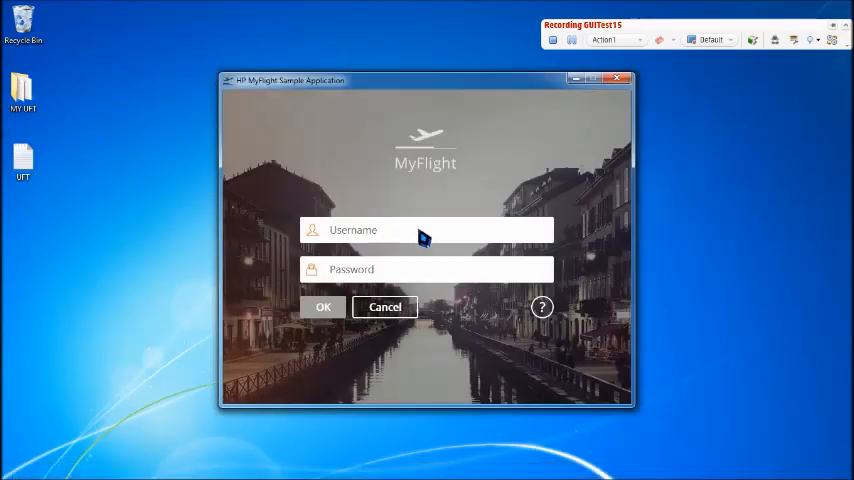
Log into MyFlight as john with the password
left_click(424, 230)
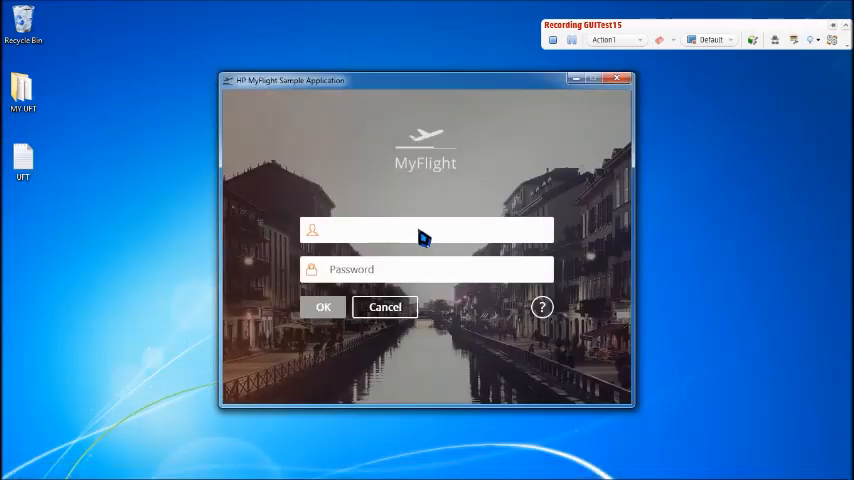
type("john")
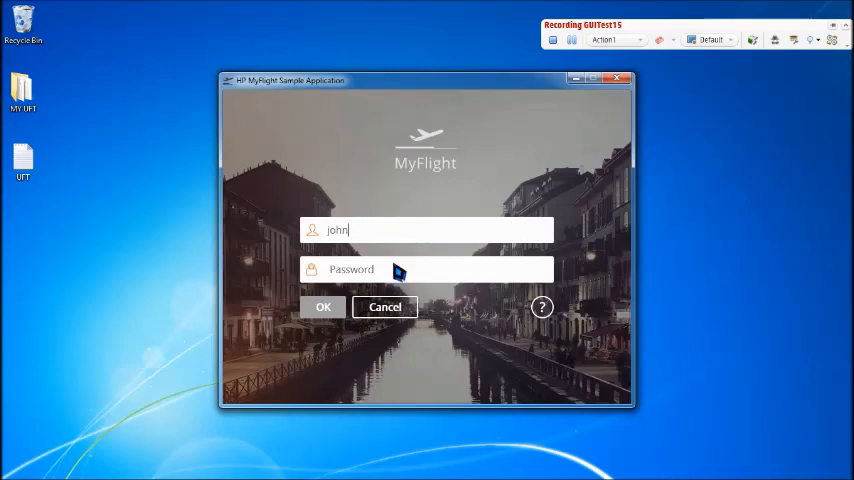
type("••")
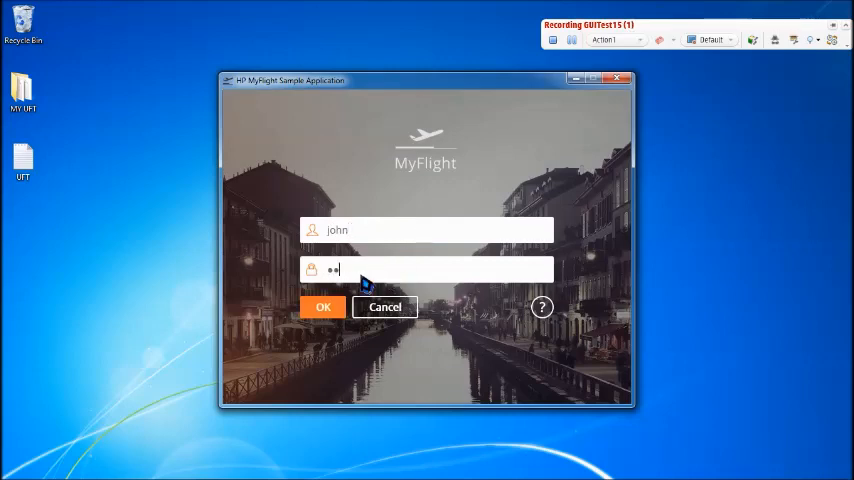
left_click(324, 308)
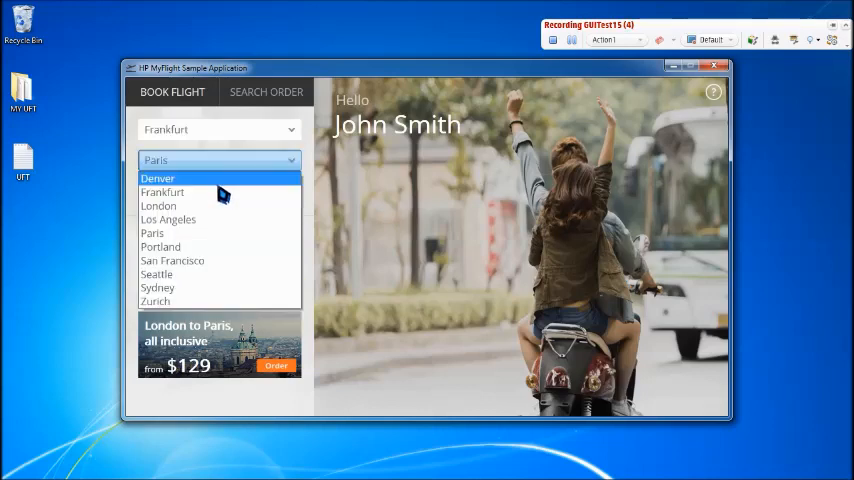
Book a flight to Denver for passenger alex, place the order and close the app
left_click(156, 178)
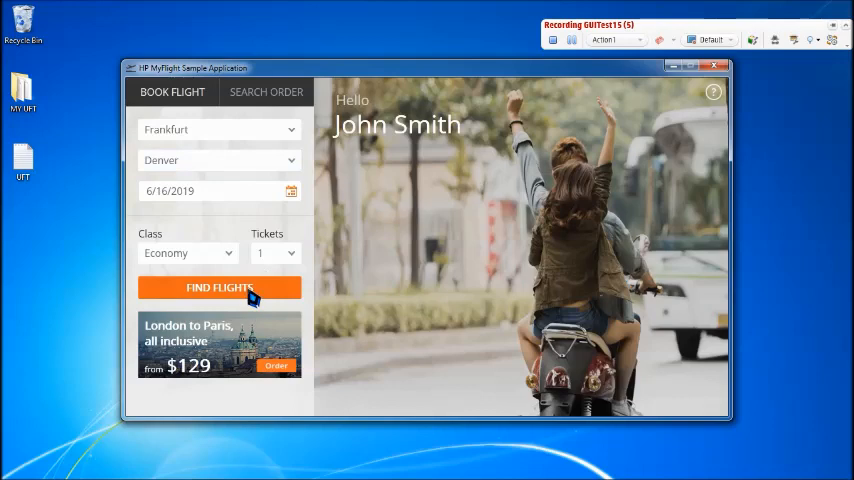
left_click(220, 288)
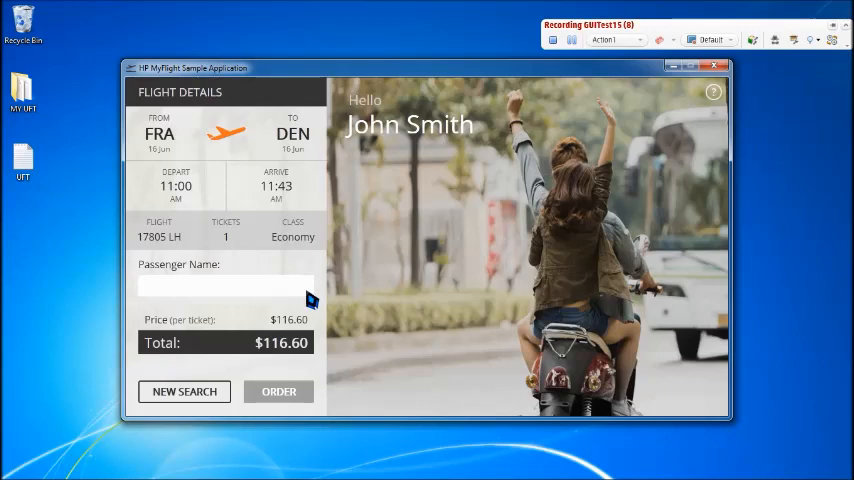
type("alex")
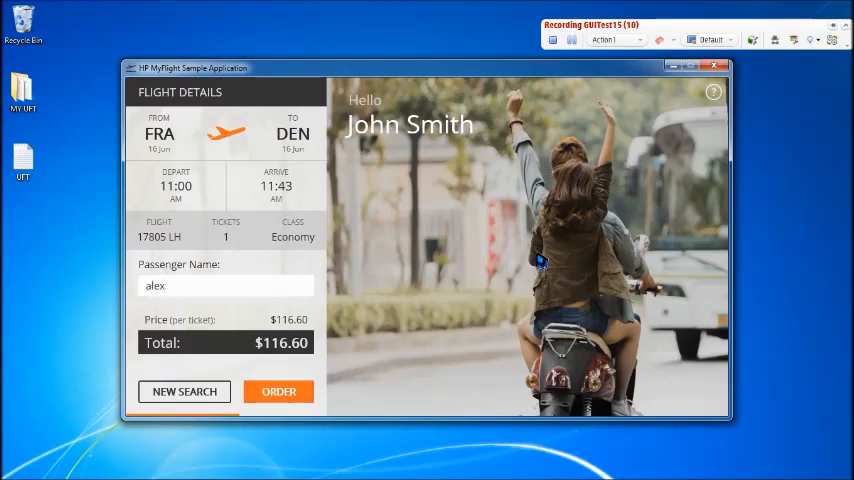
left_click(278, 392)
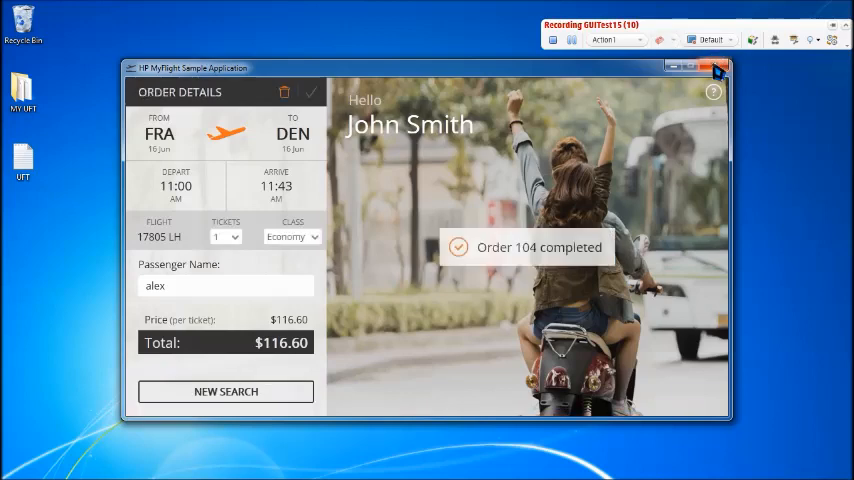
left_click(716, 68)
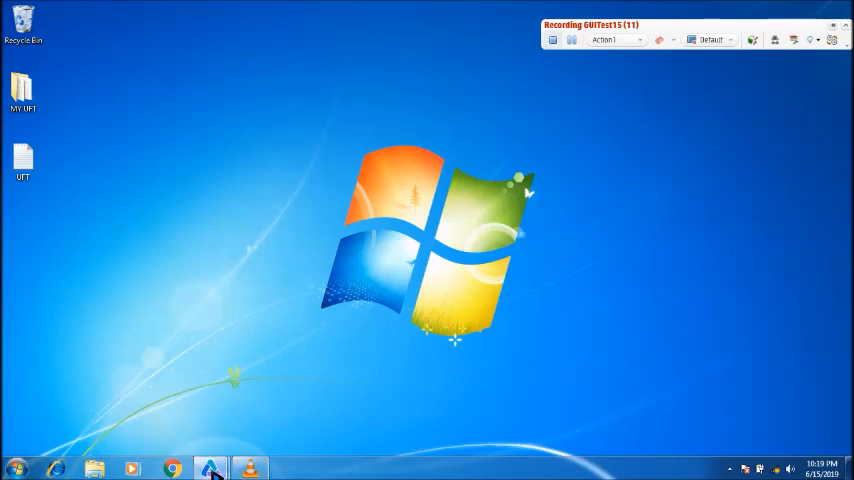
mouse_move(248, 468)
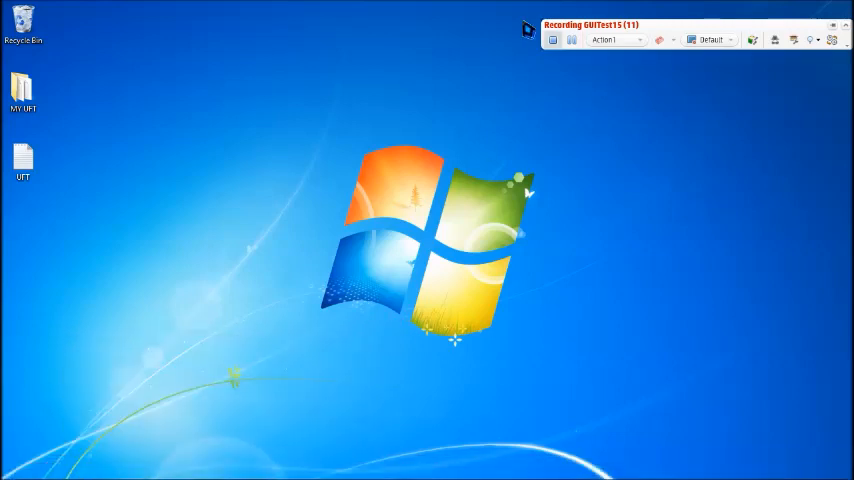
mouse_move(472, 64)
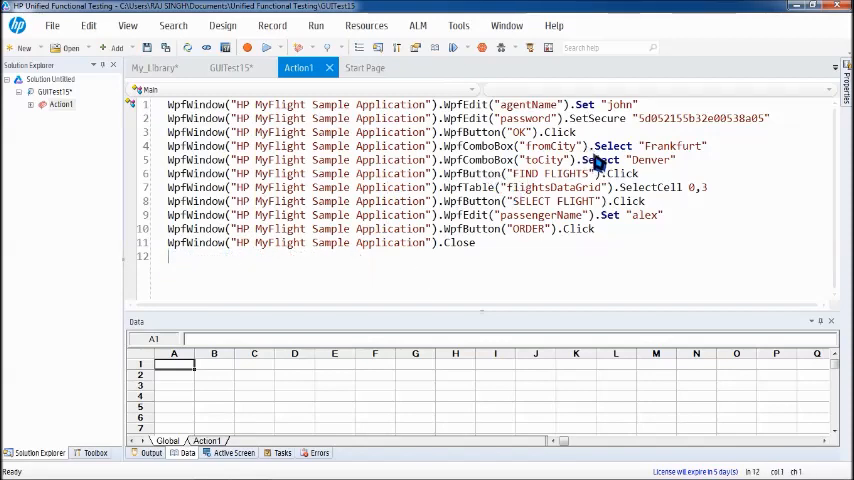
mouse_move(604, 140)
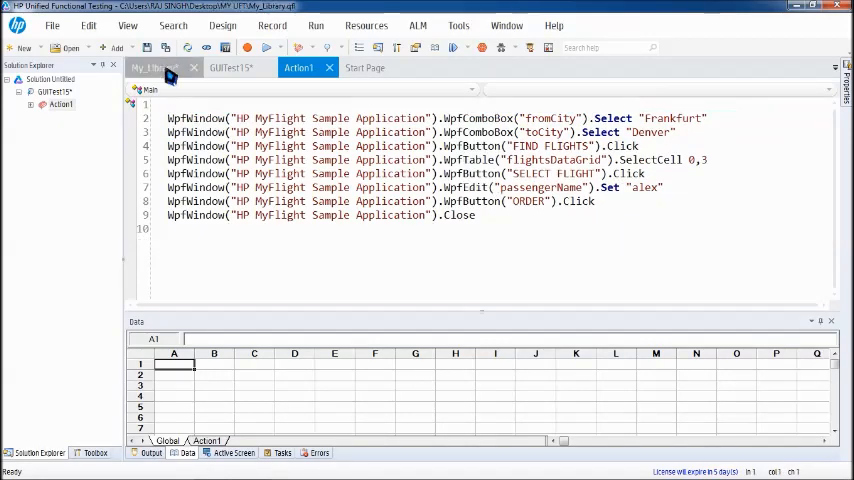
Put the recorded john login steps into Function login and begin a Function Fly block
left_click(156, 68)
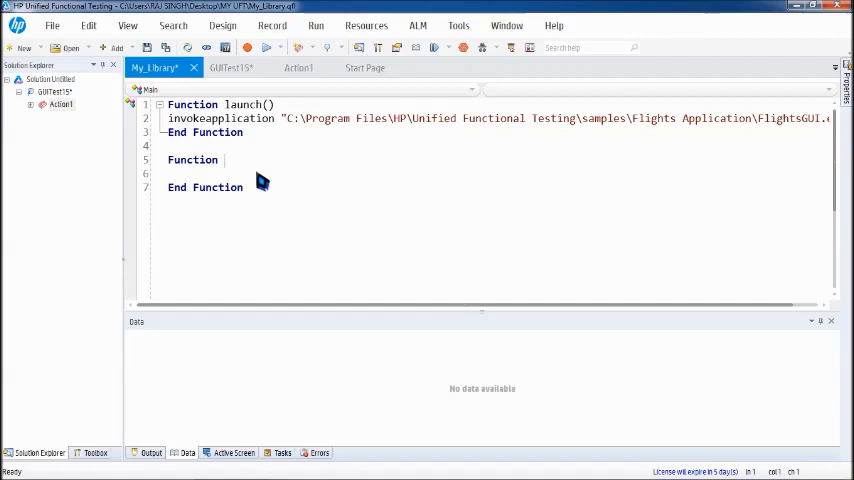
type("login")
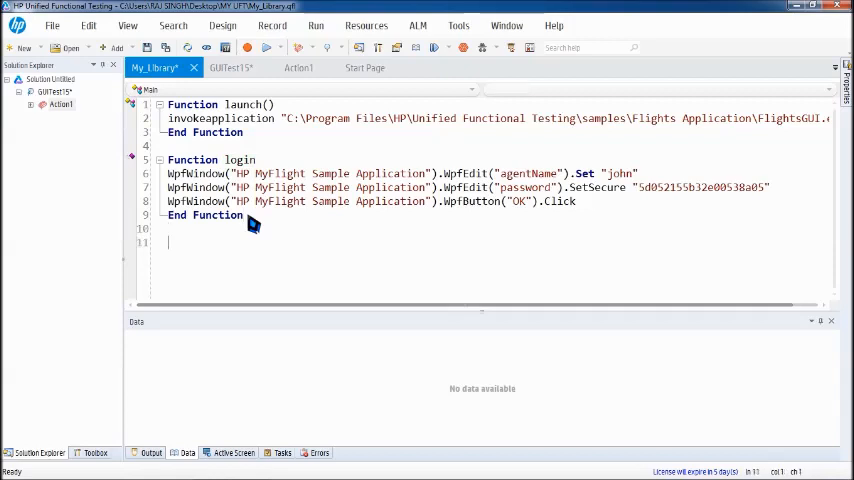
type("function f")
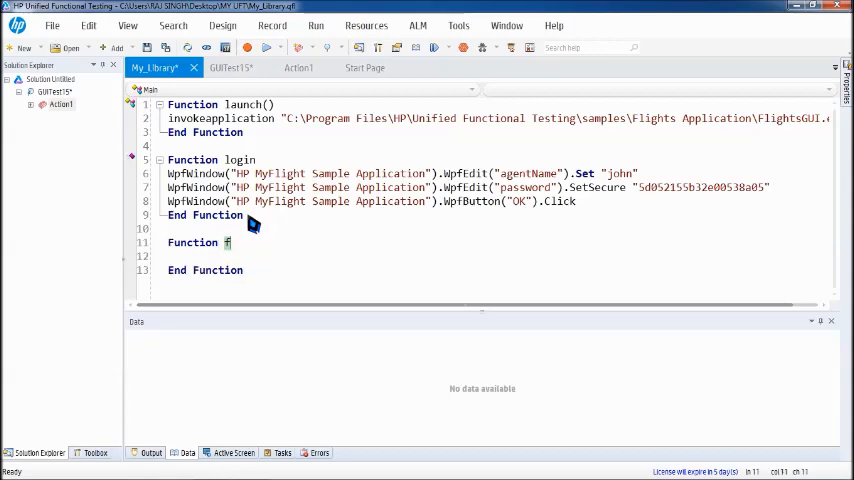
type("Fly")
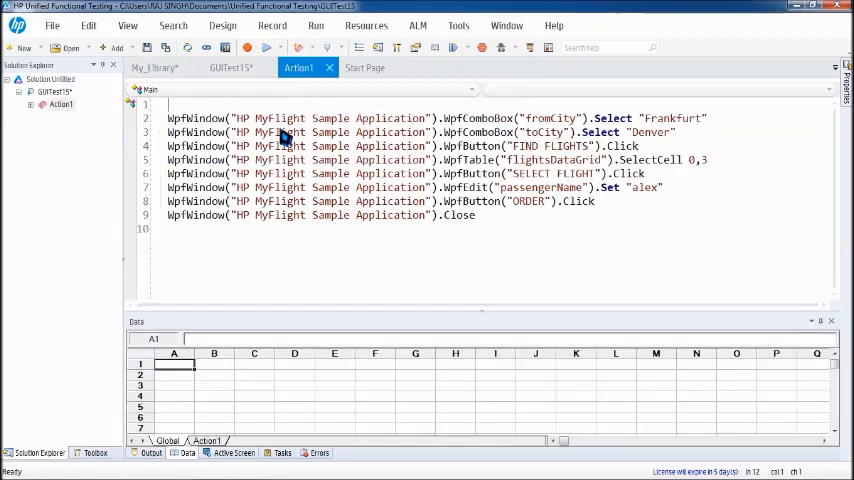
Fill fly with the recorded booking steps and clos with the MyFlight window Close call, then save
left_click_drag(280, 118, 340, 188)
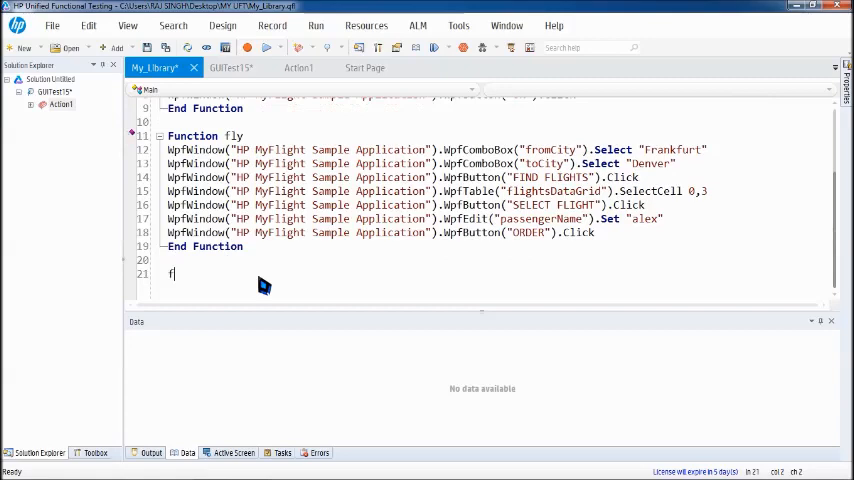
type("unction clos")
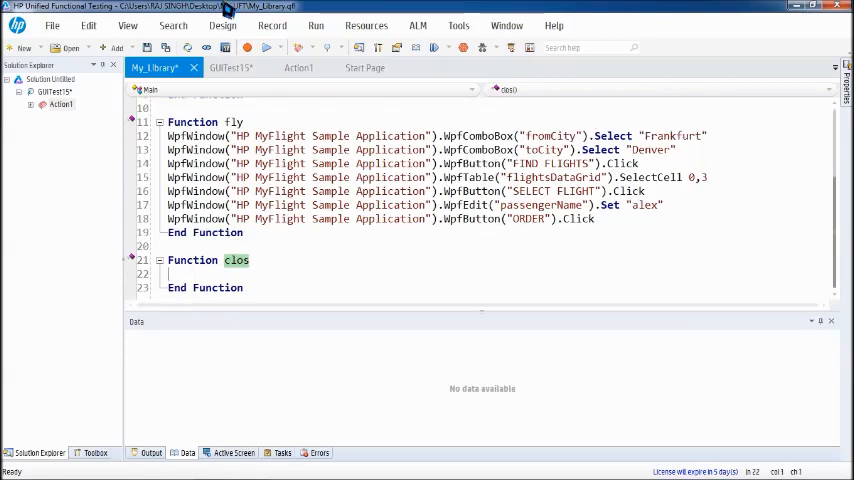
left_click(298, 68)
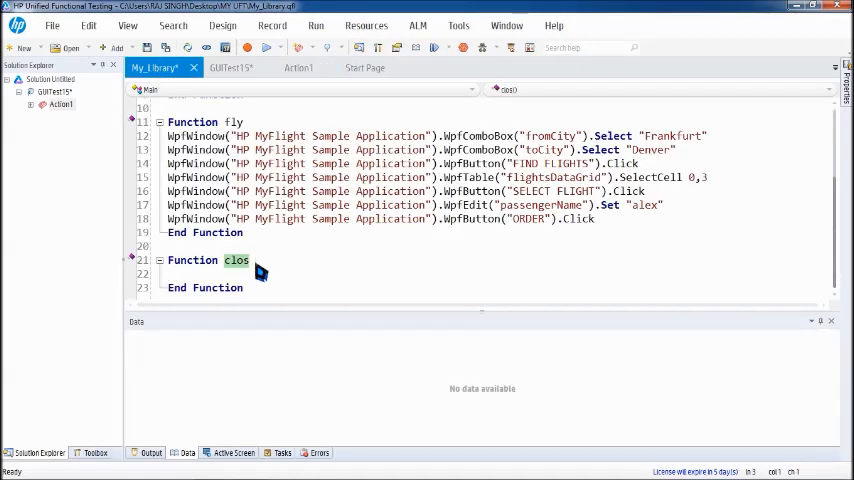
type("WpfWindow(\"HP MyFlight Sample Application\").Close")
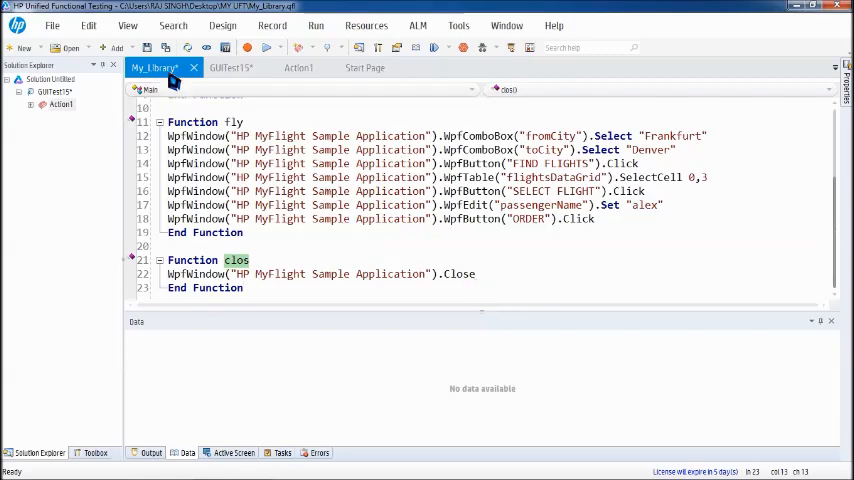
right_click(164, 68)
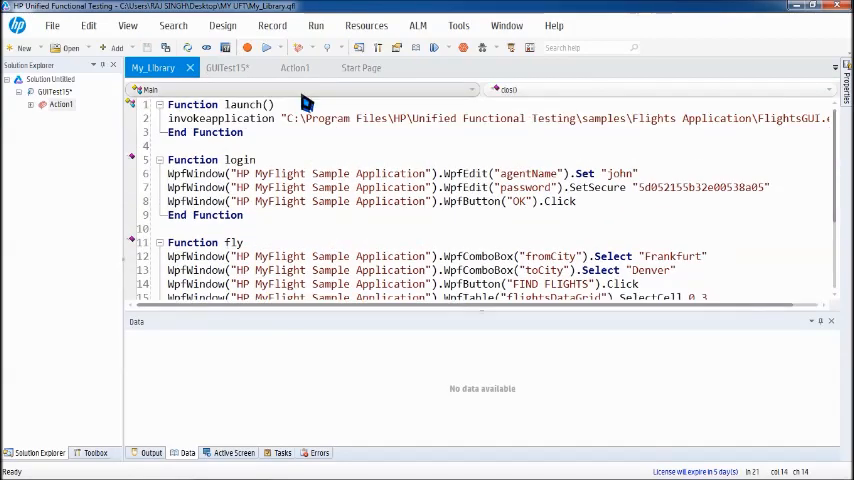
From the My_Library tab's context menu, associate the library with GUITest15
left_click(294, 68)
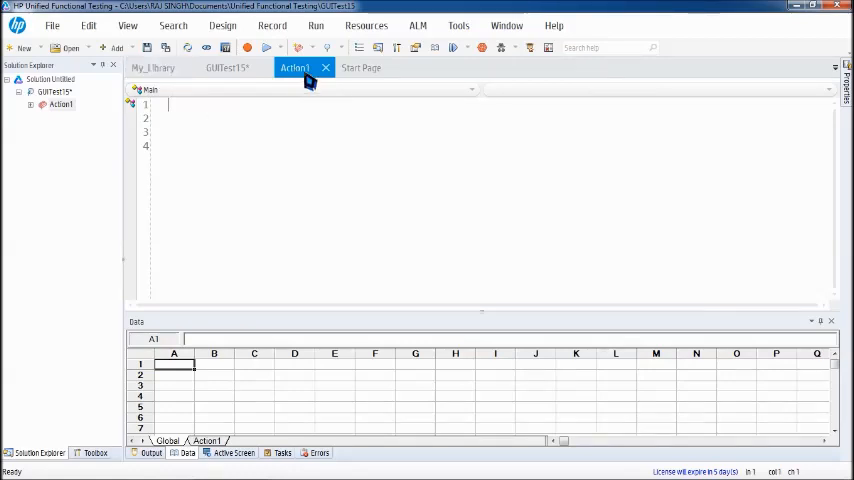
mouse_move(308, 80)
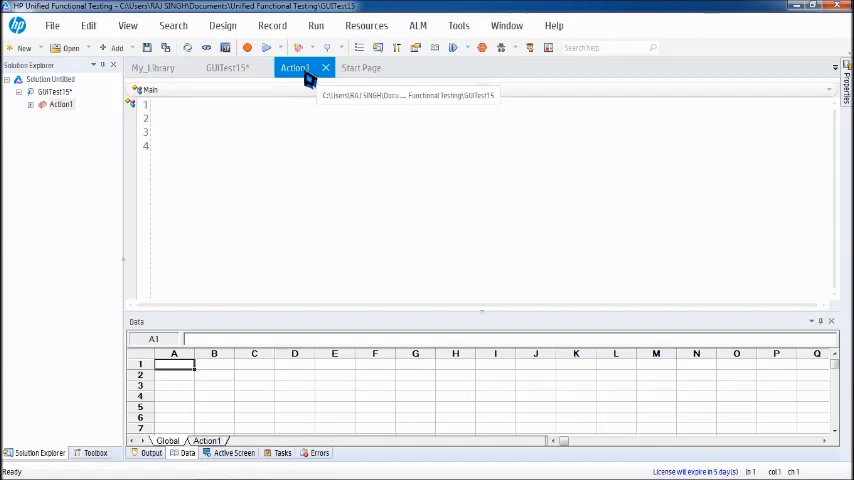
left_click(156, 68)
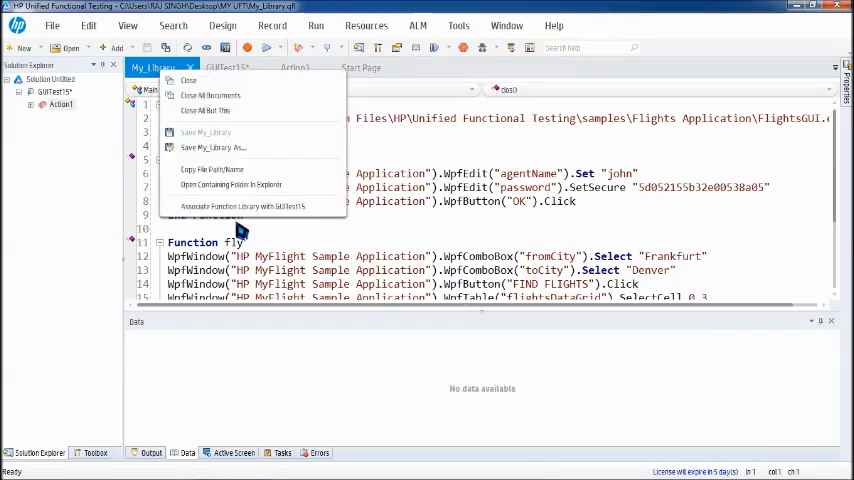
mouse_move(240, 206)
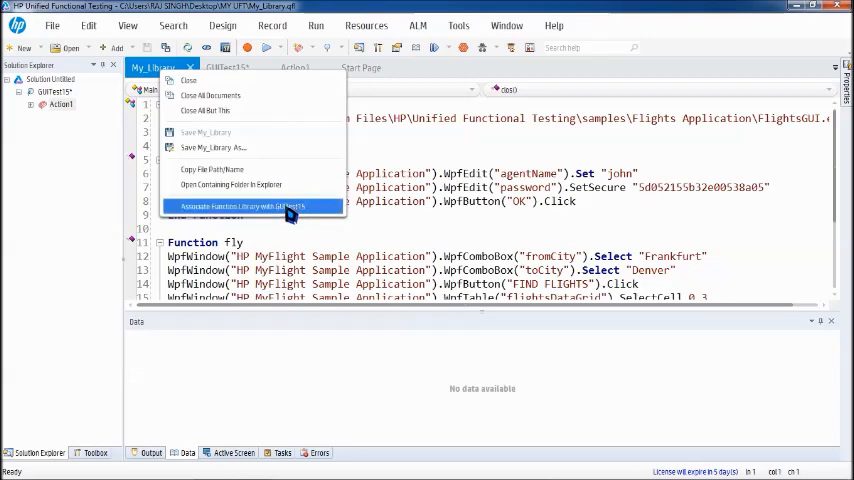
mouse_move(244, 68)
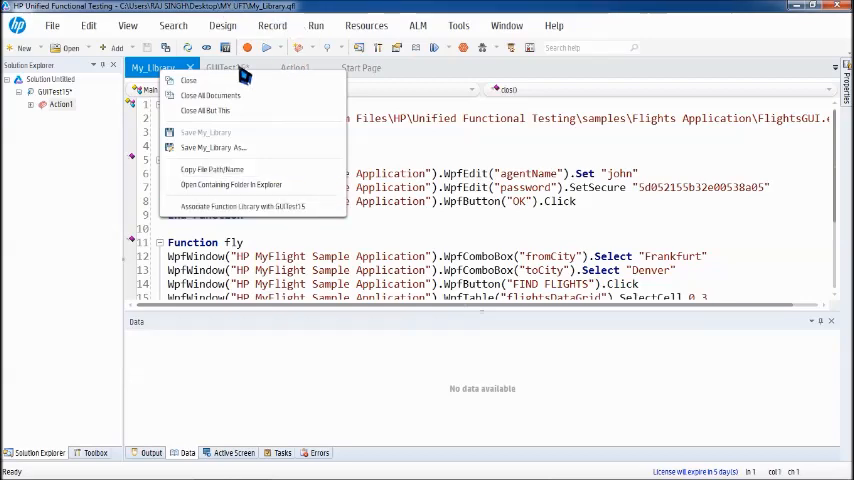
left_click(228, 68)
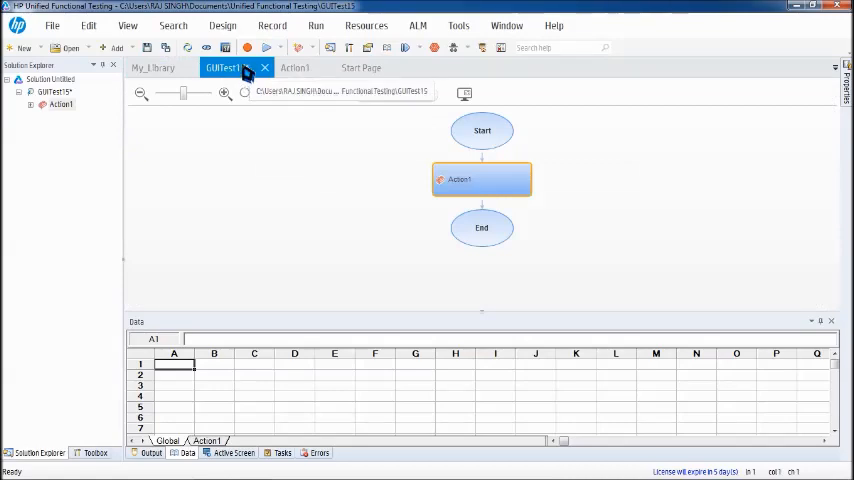
left_click(152, 68)
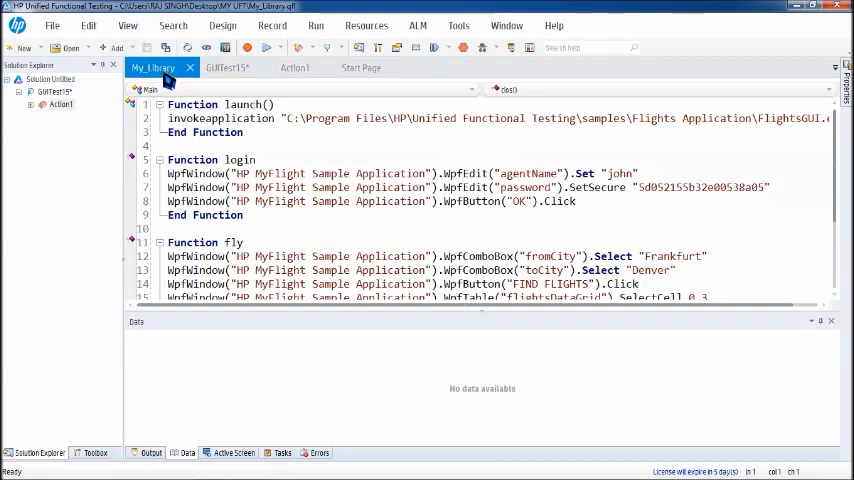
right_click(160, 68)
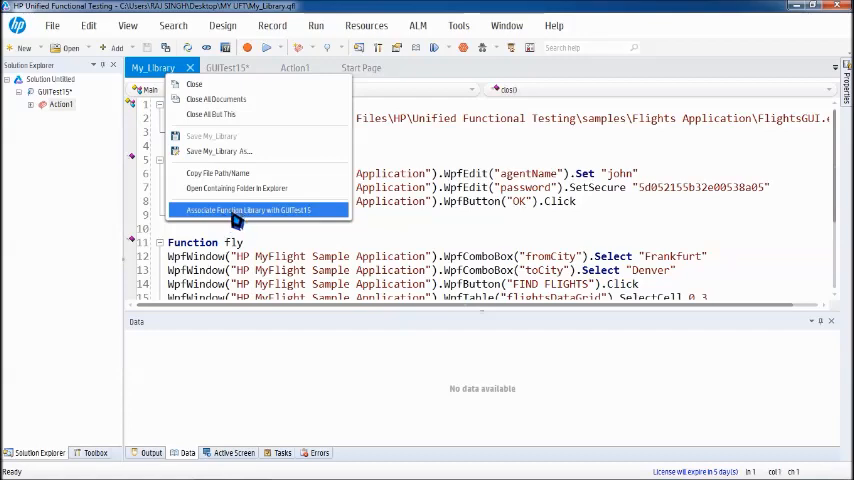
left_click(250, 210)
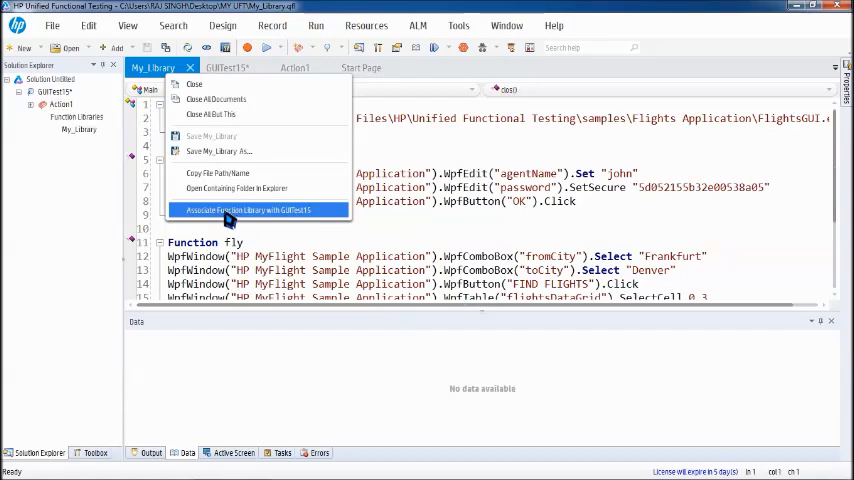
left_click(250, 208)
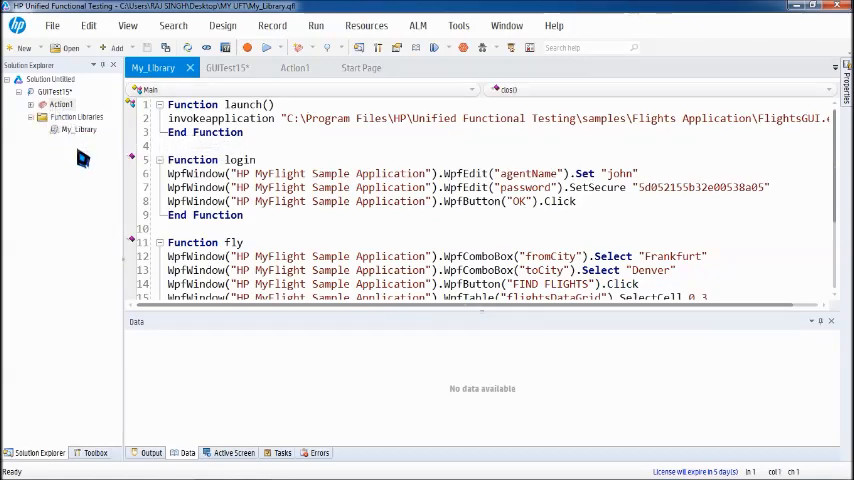
Write Call launch, Call login, Call fly and Call clos on separate lines in Action1
left_click(294, 68)
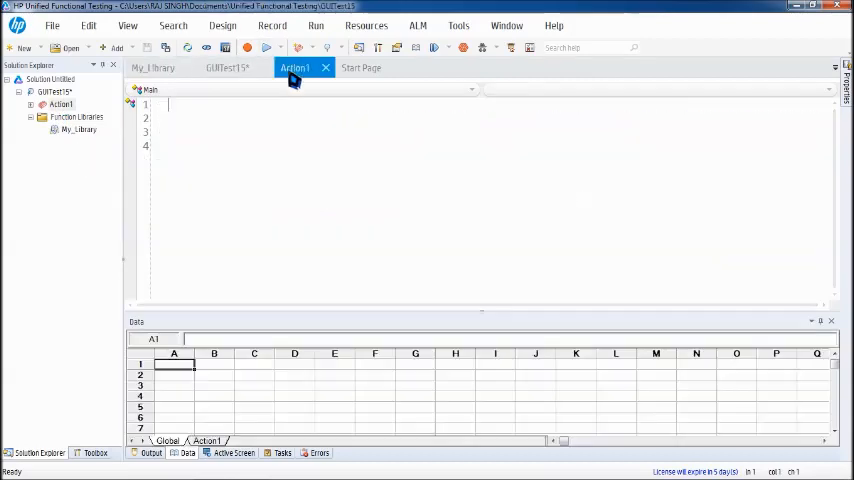
type("Cal")
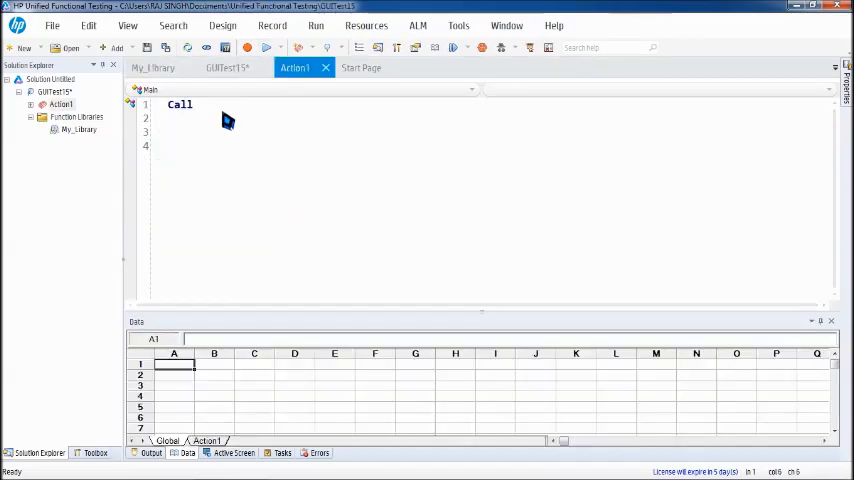
type("launch")
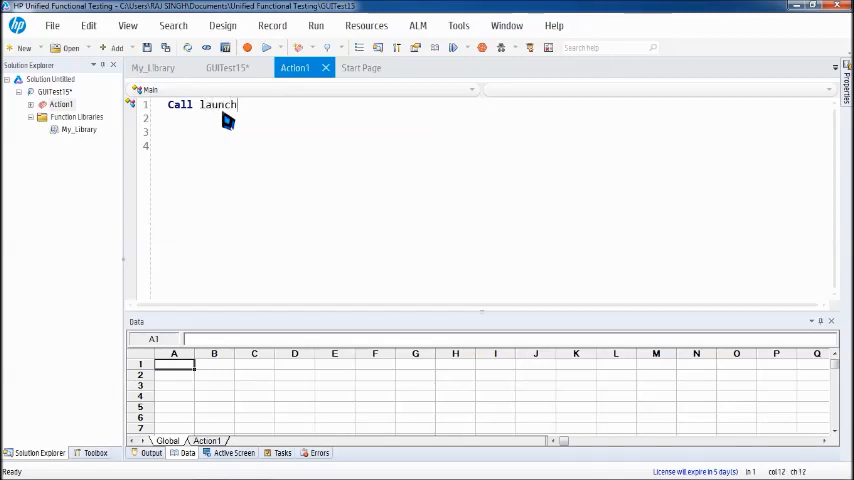
type("Call")
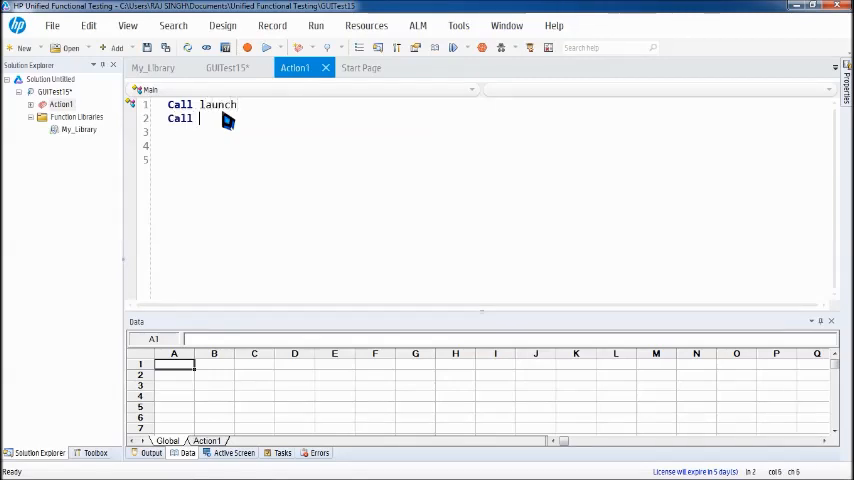
type("lo")
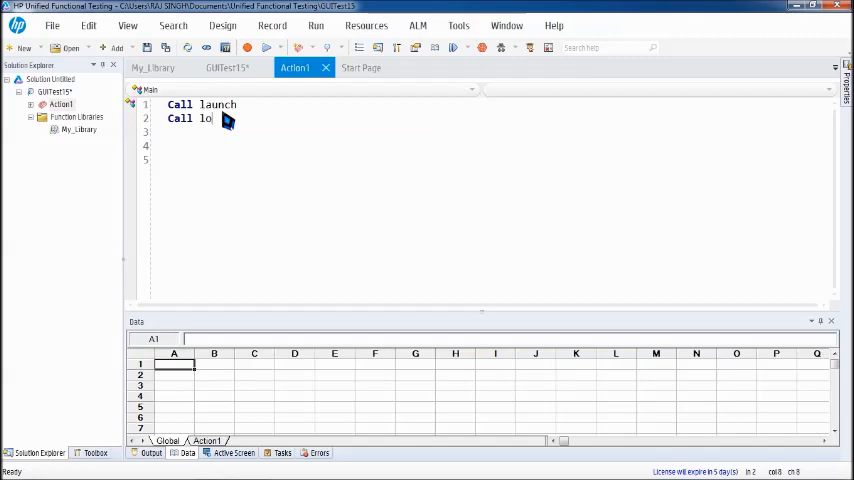
type("gi")
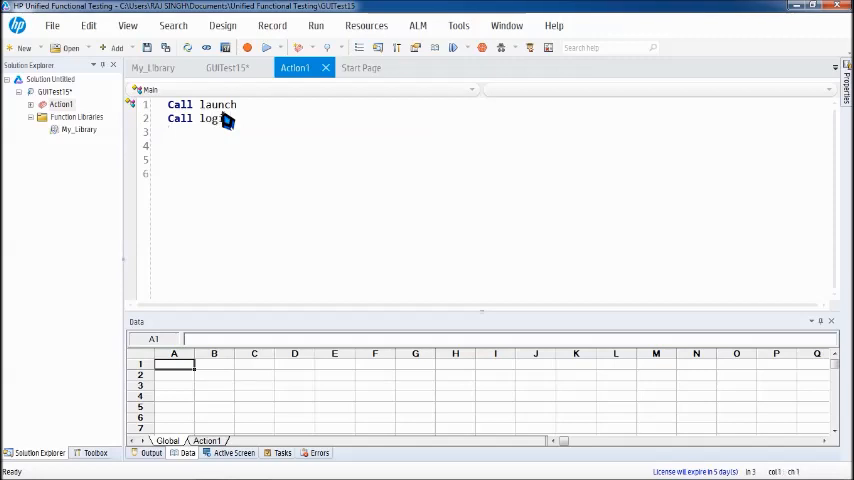
type("Call")
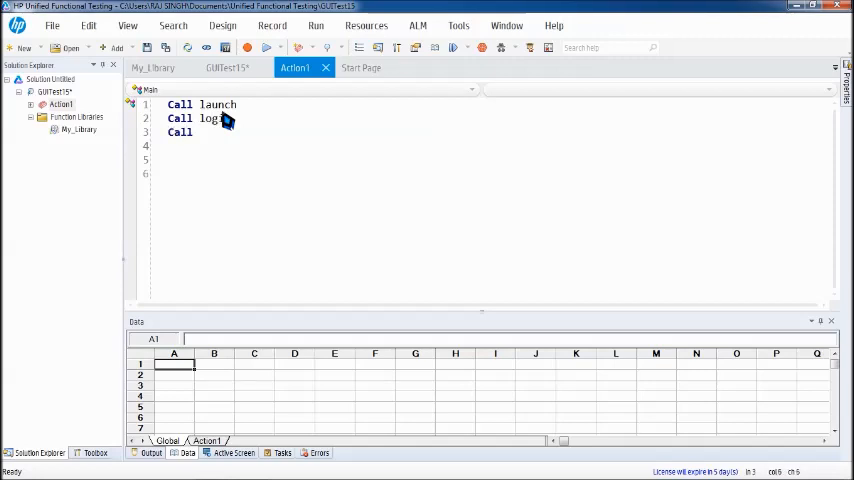
type("fly")
left_click(494, 146)
type("c")
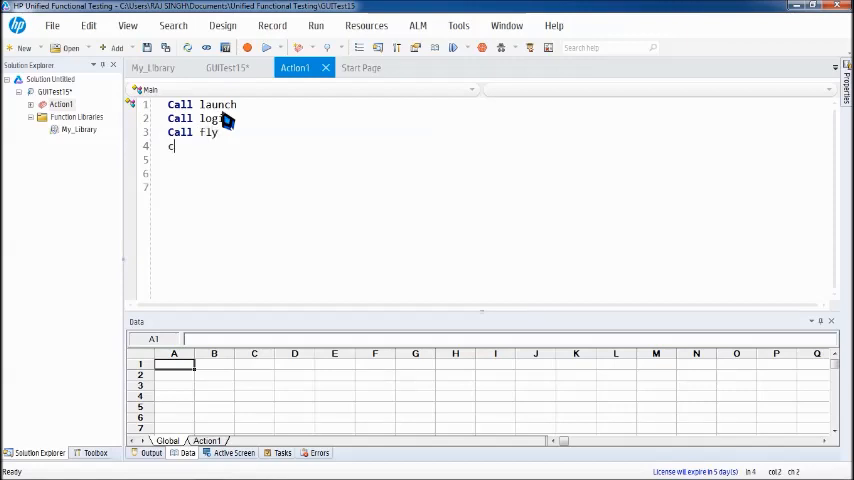
type("all")
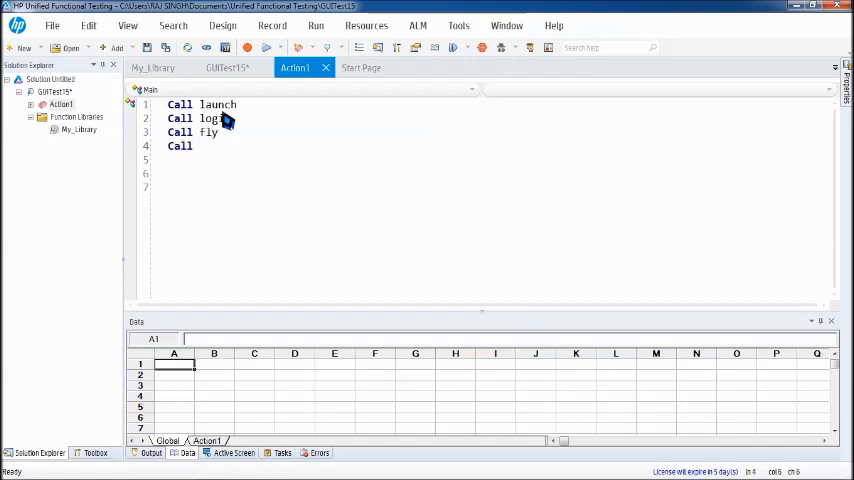
type("clos")
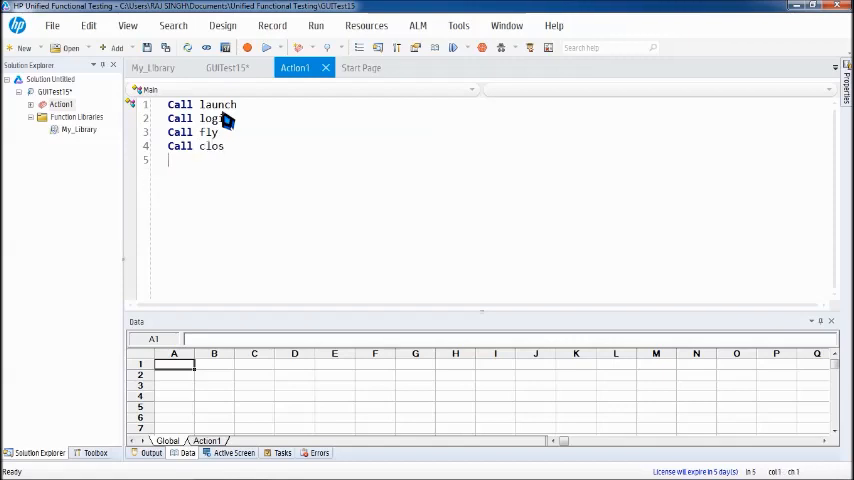
mouse_move(238, 158)
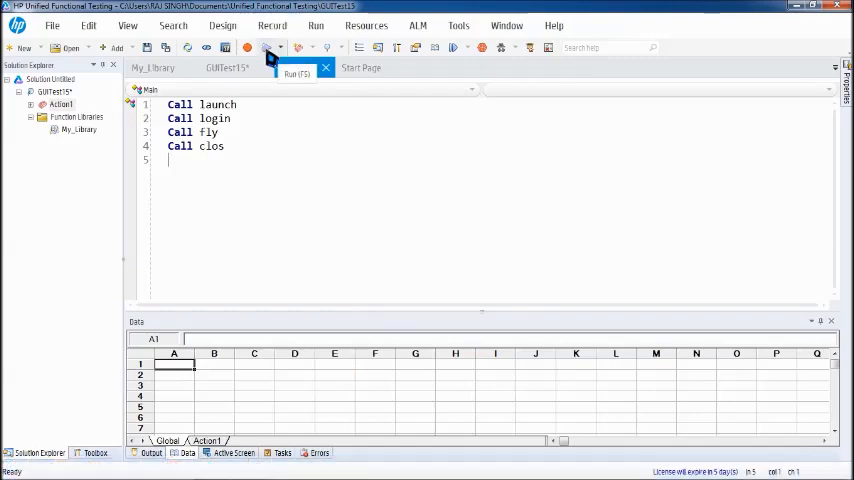
Run GUITest15 with the default results location, letting it drive MyFlight through login and Frankfurt–Denver booking
left_click(264, 48)
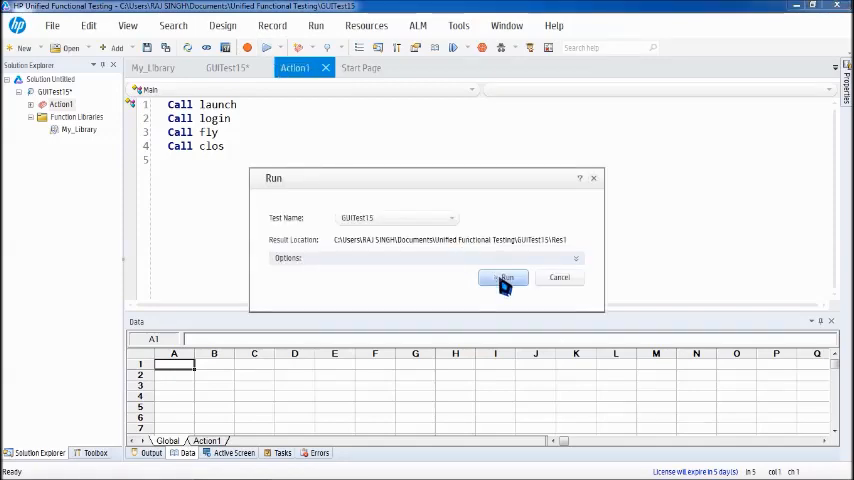
left_click(504, 278)
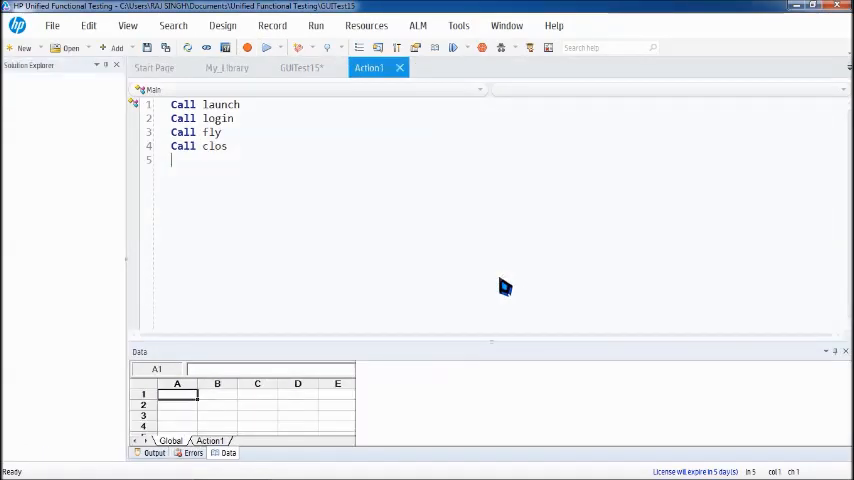
left_click(268, 48)
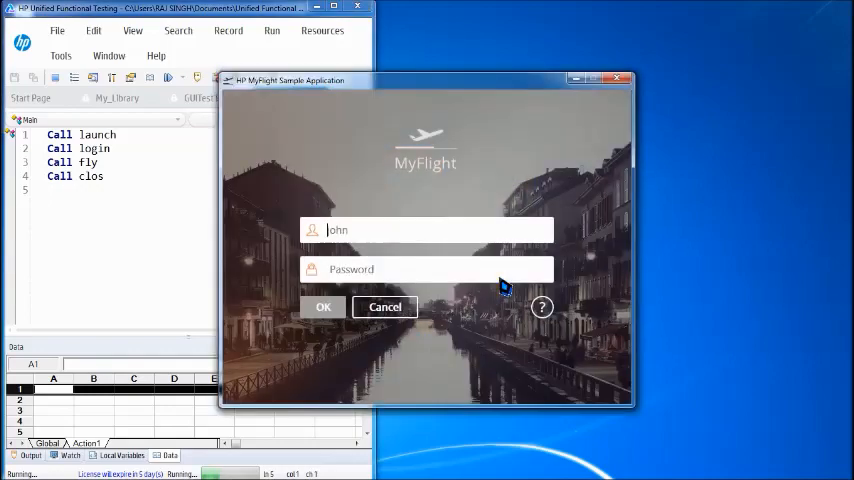
left_click(324, 308)
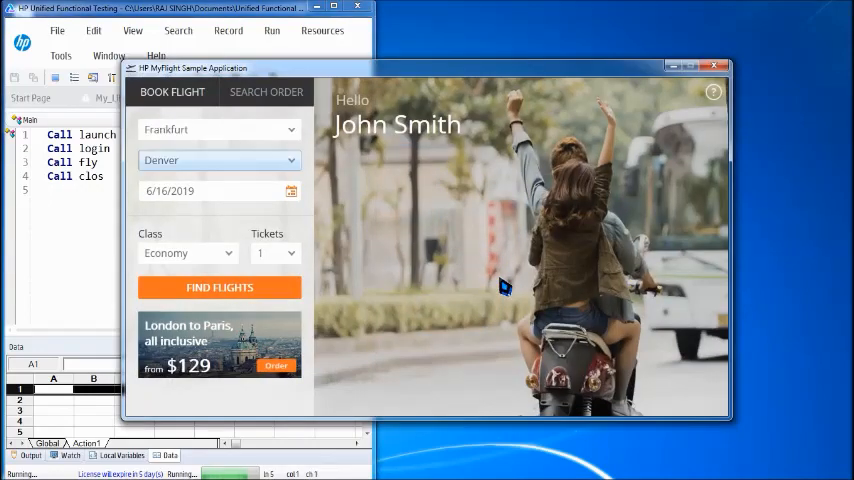
left_click(220, 288)
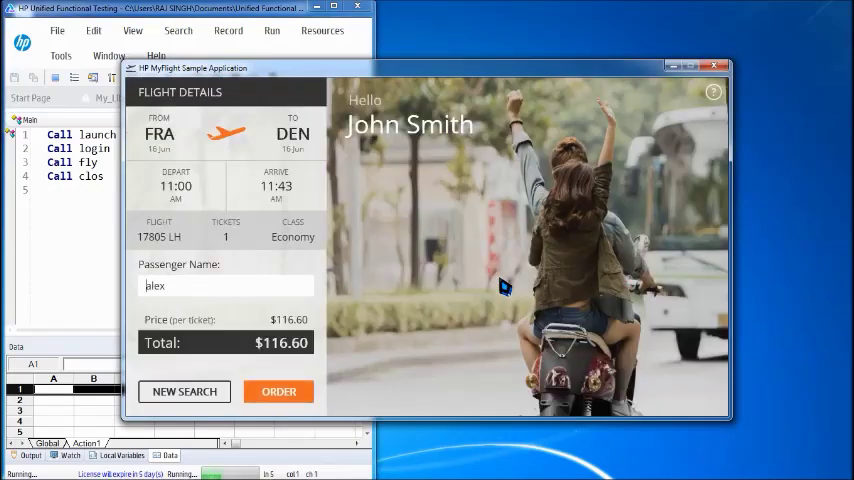
left_click(718, 66)
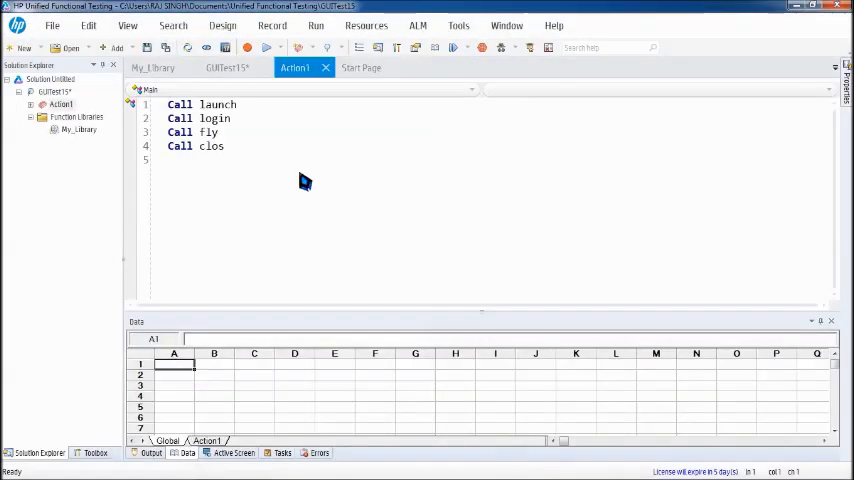
mouse_move(212, 180)
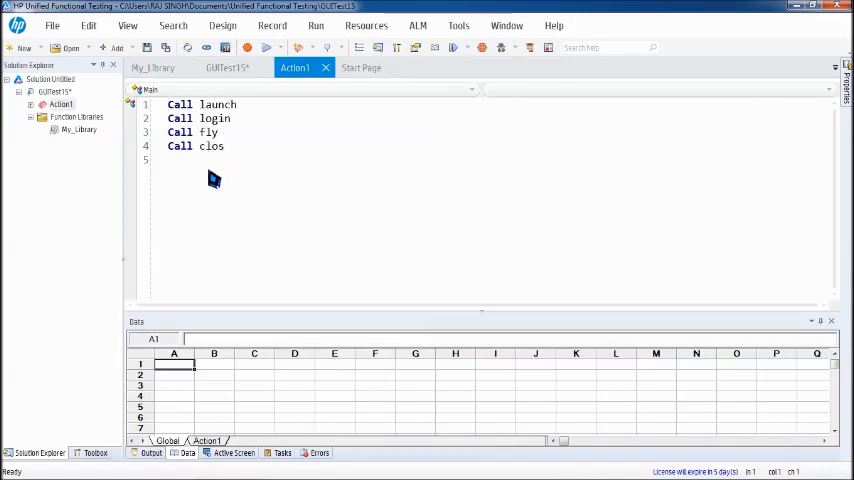
Return to the My_Library code after the run finishes
left_click(152, 68)
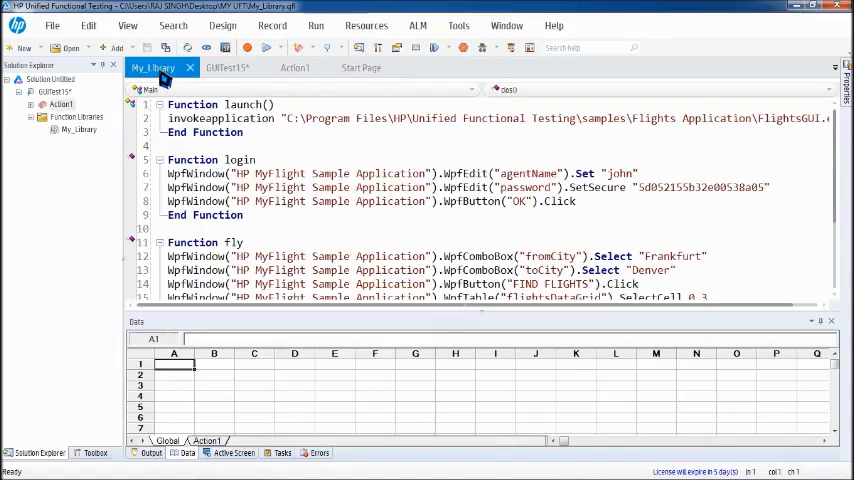